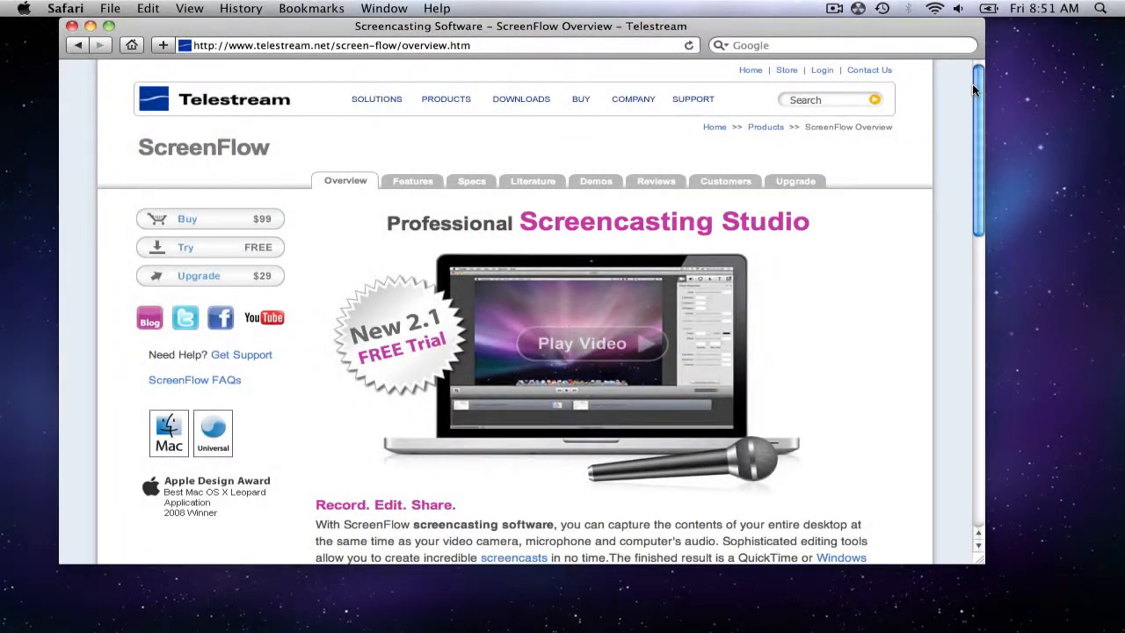
Scroll the telestream.net ScreenFlow page down to the Feature Highlights and use-case sections
scroll("down", 3)
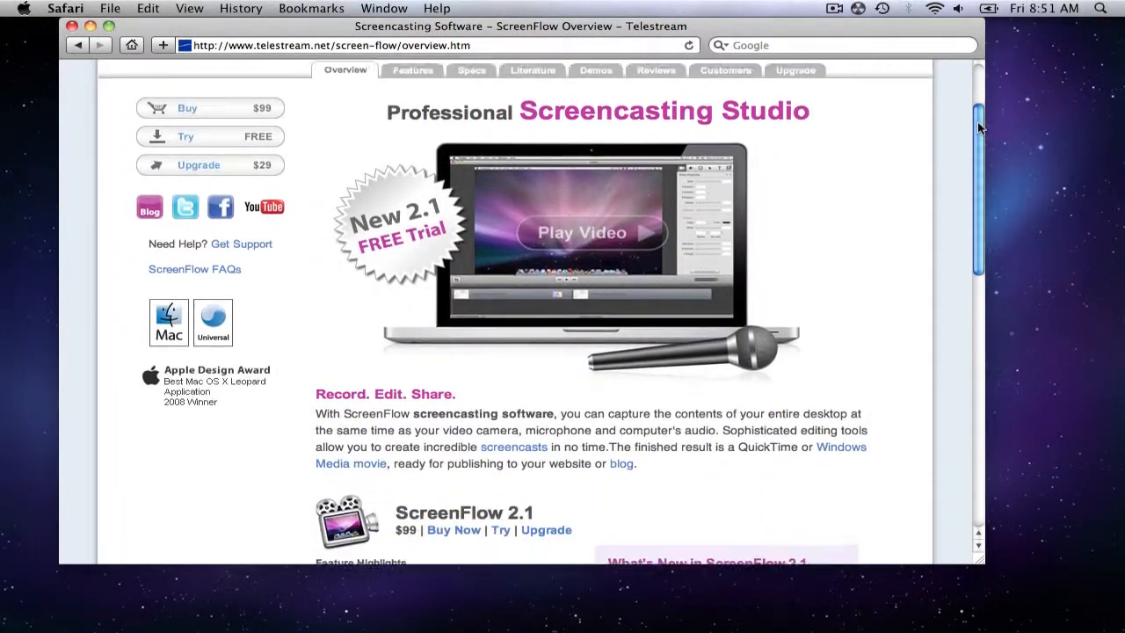
scroll("down", 3)
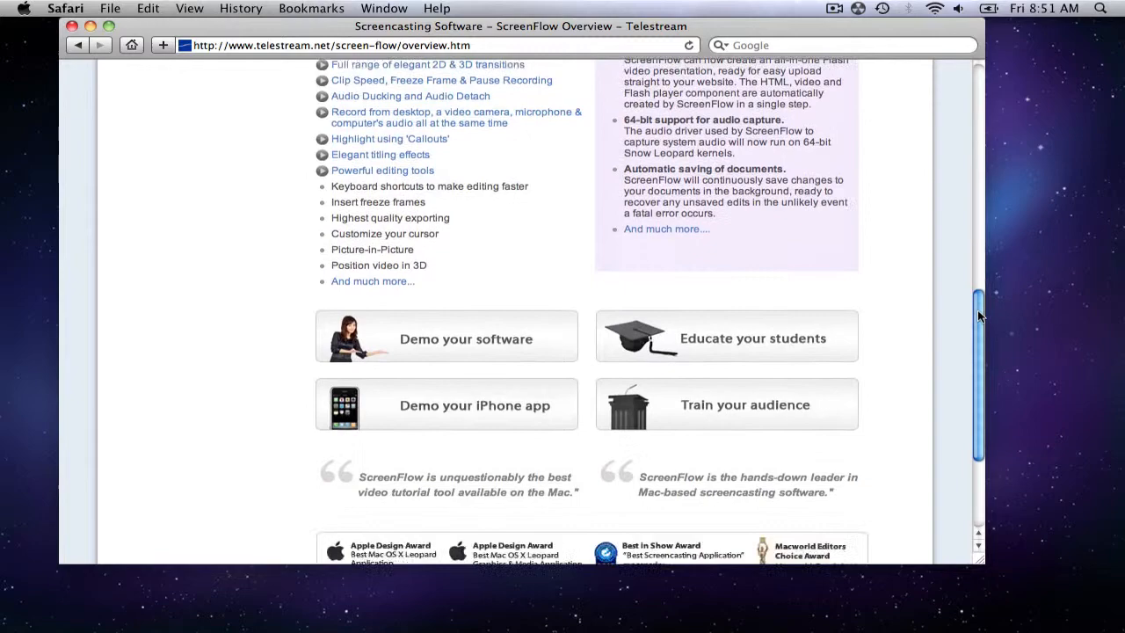
scroll("down", 3)
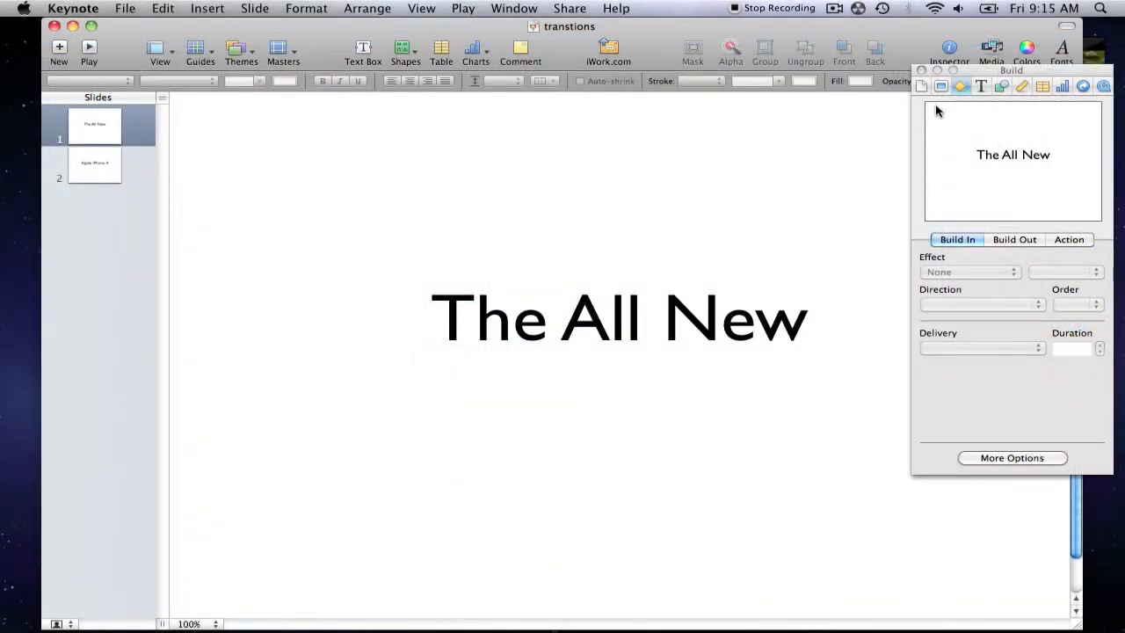
left_click(941, 86)
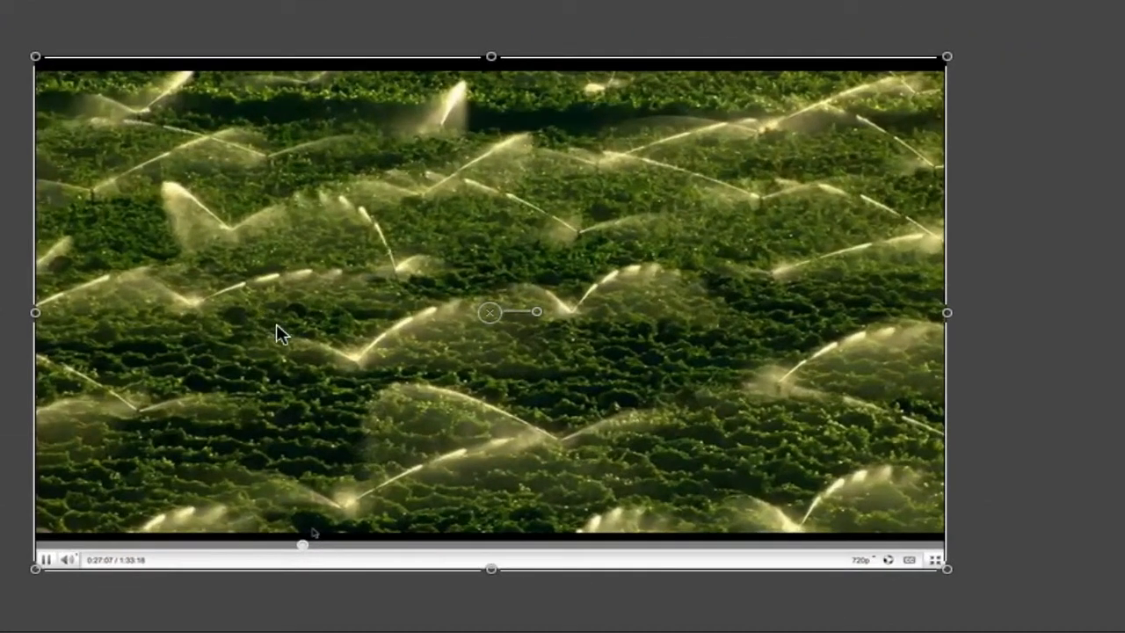
mouse_move(290, 360)
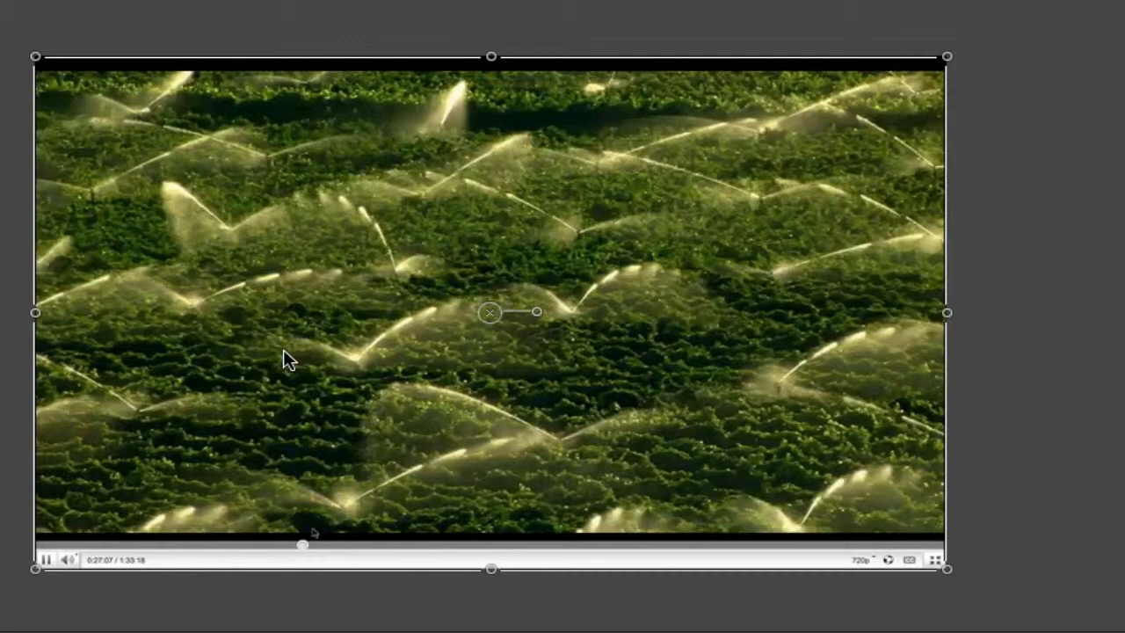
left_click(740, 23)
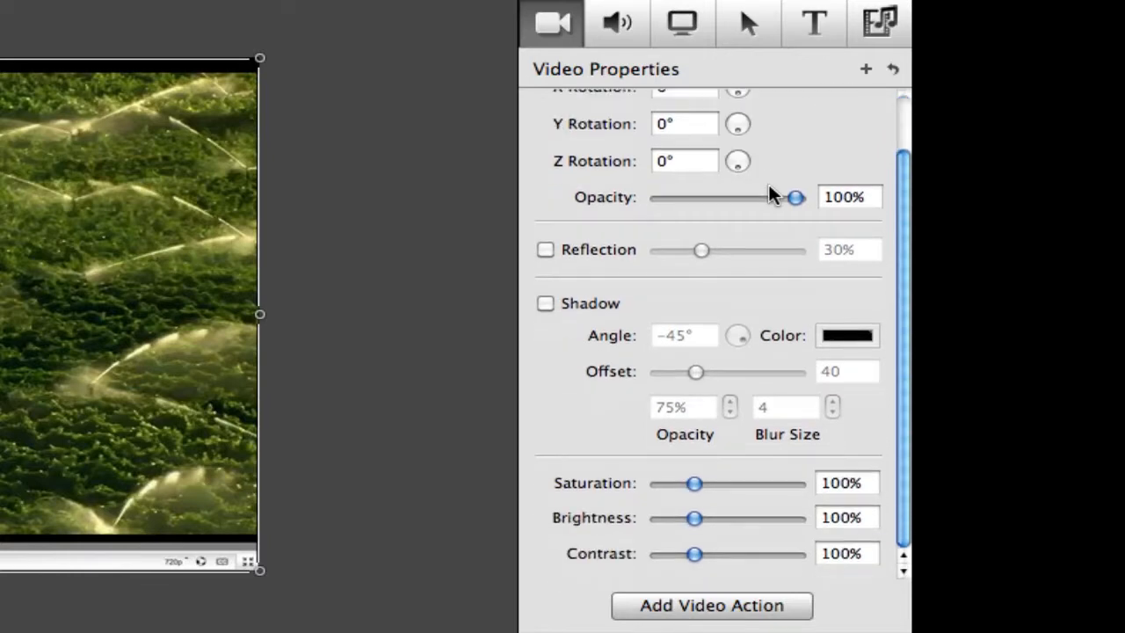
Step through the Audio, Screen Recording, Callout and Text properties, ending on the Media list
scroll("up", 3)
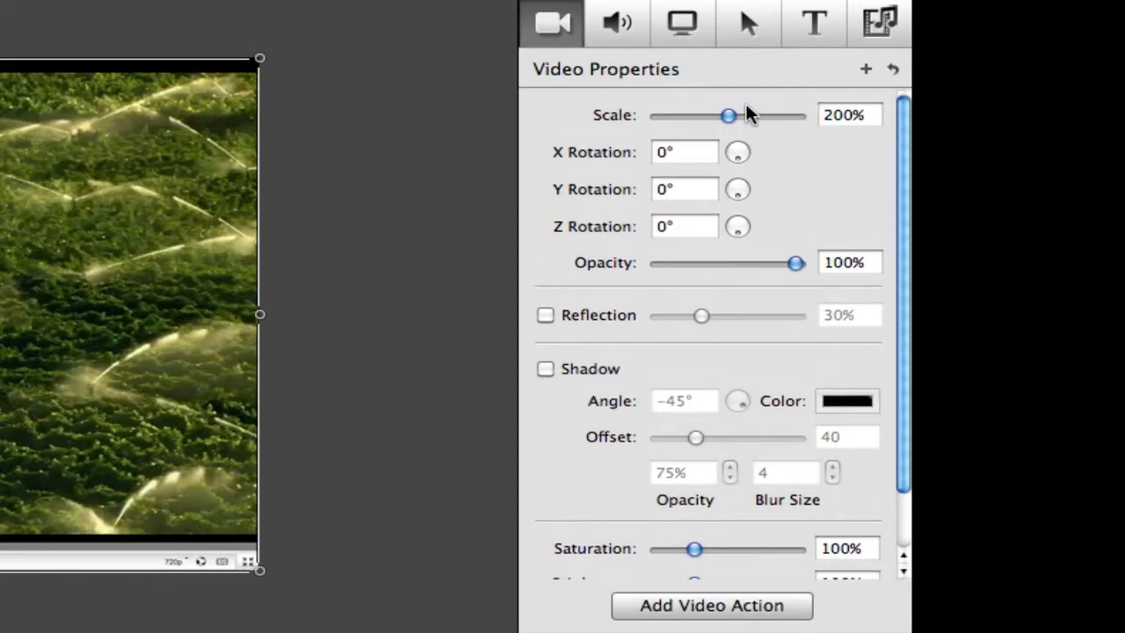
left_click(617, 22)
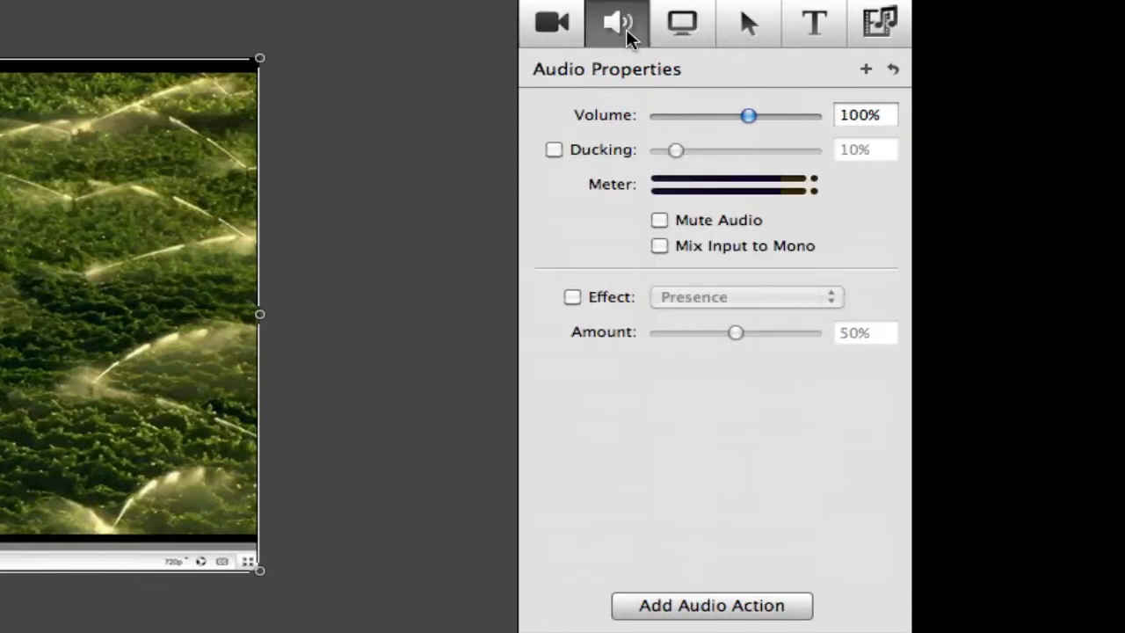
mouse_move(672, 40)
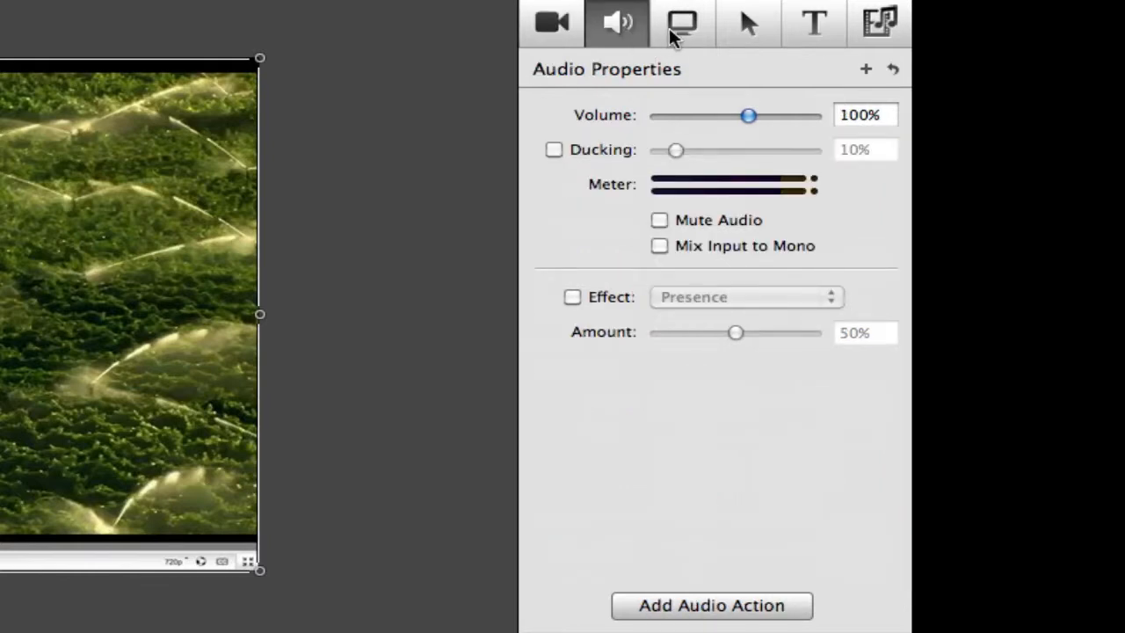
left_click(683, 22)
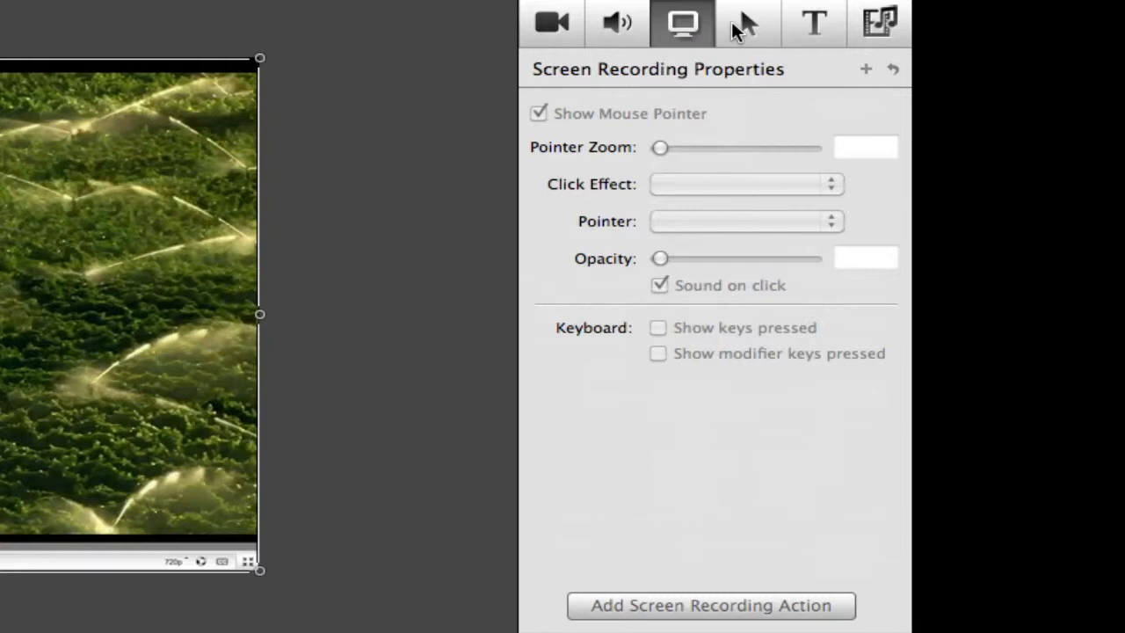
mouse_move(749, 22)
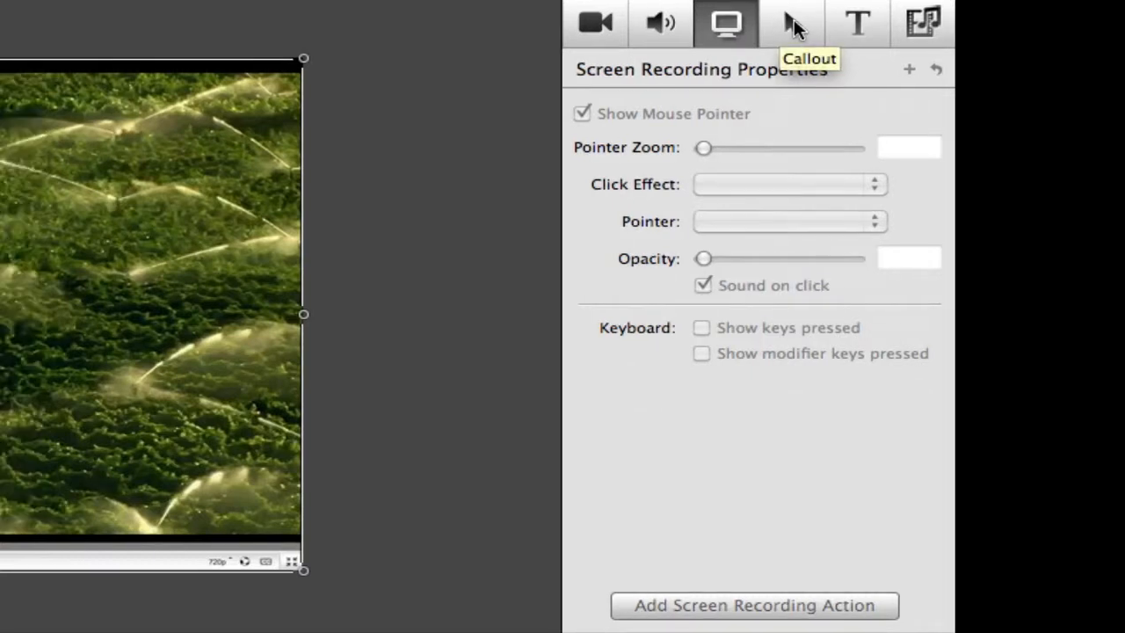
left_click(790, 22)
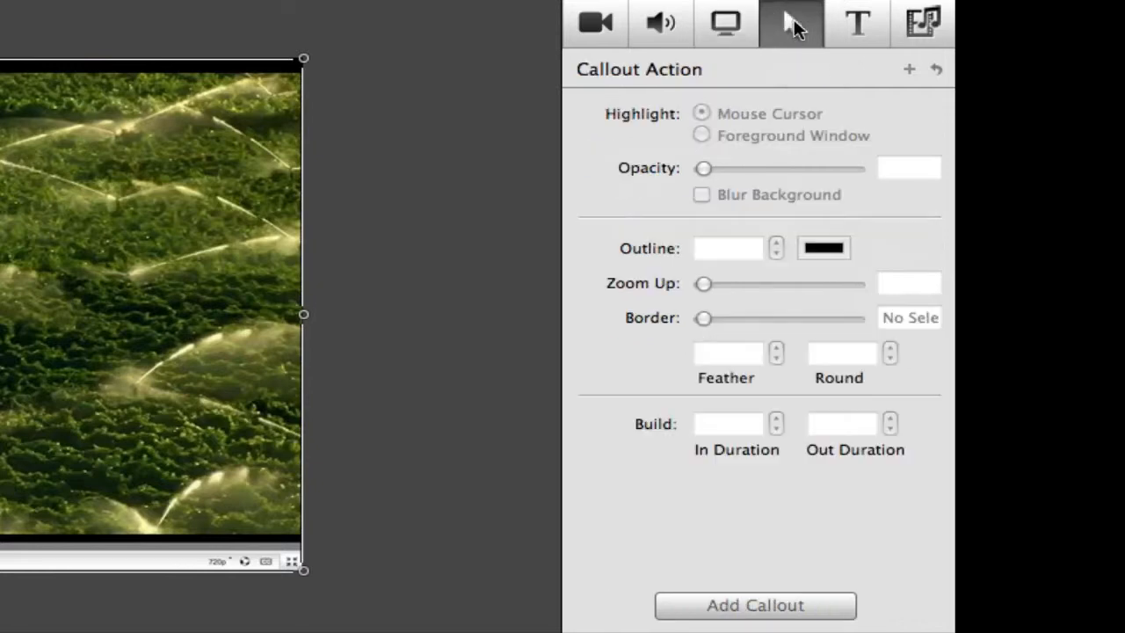
mouse_move(791, 26)
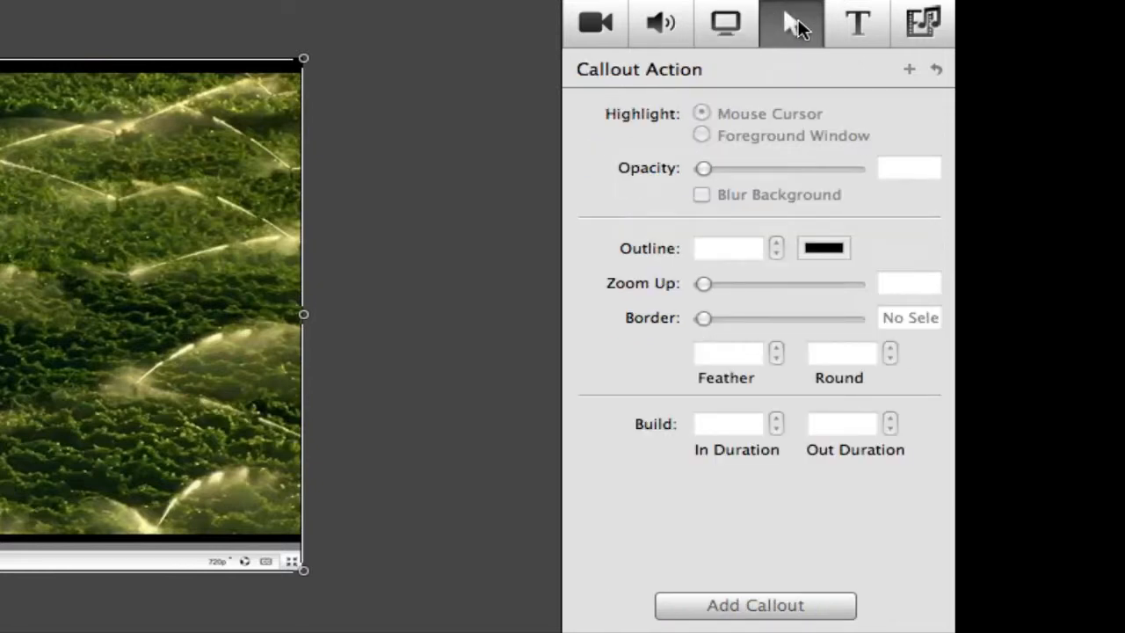
left_click(857, 22)
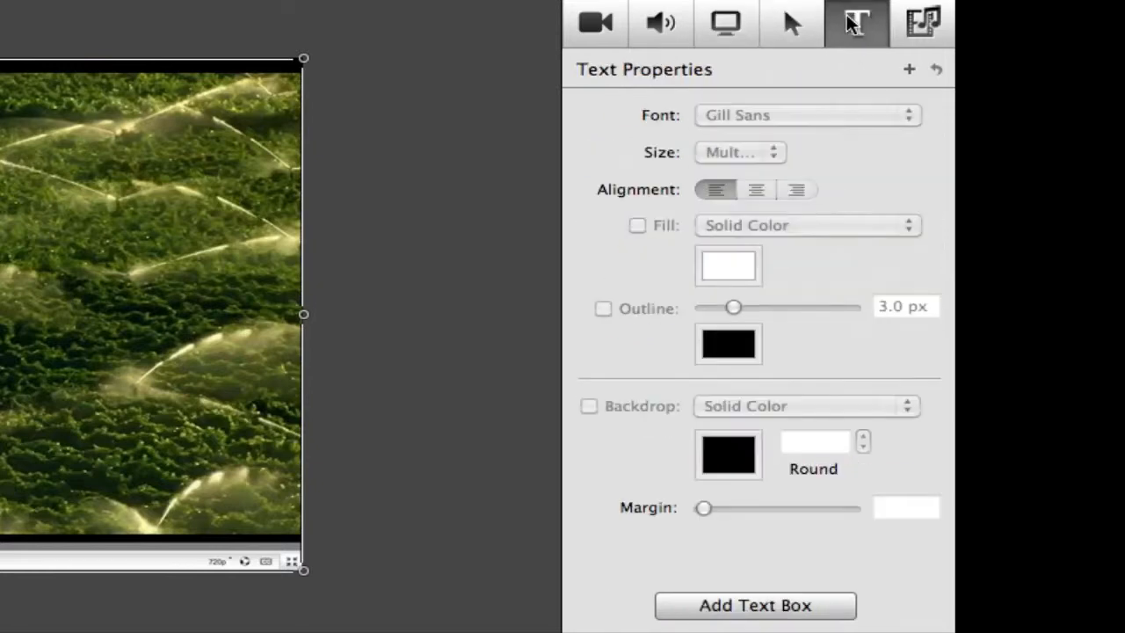
mouse_move(923, 22)
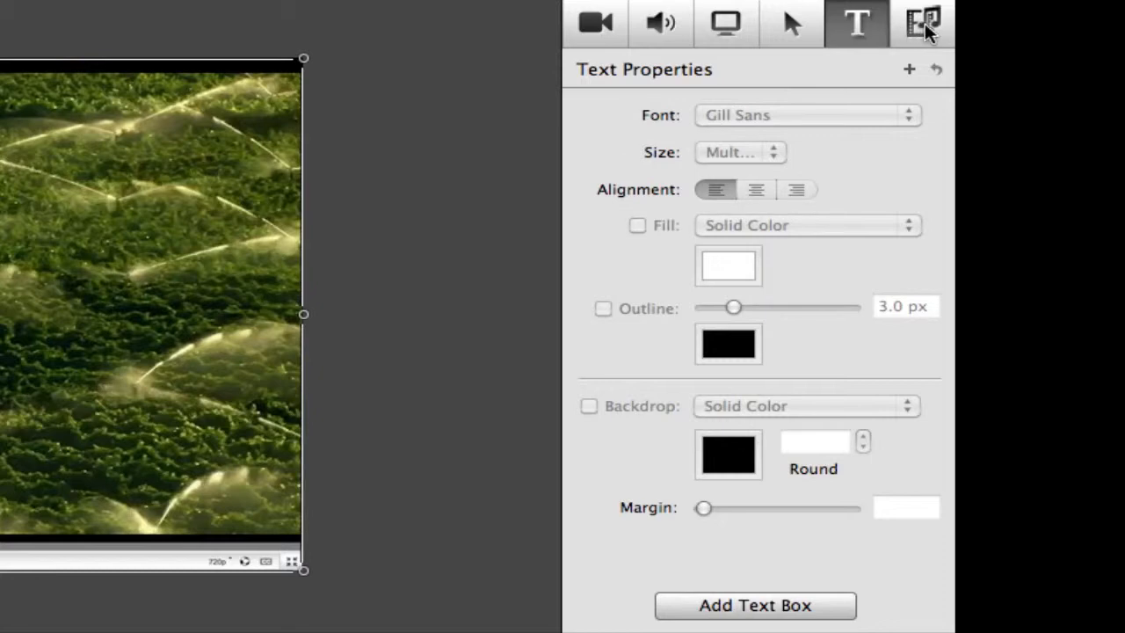
mouse_move(924, 22)
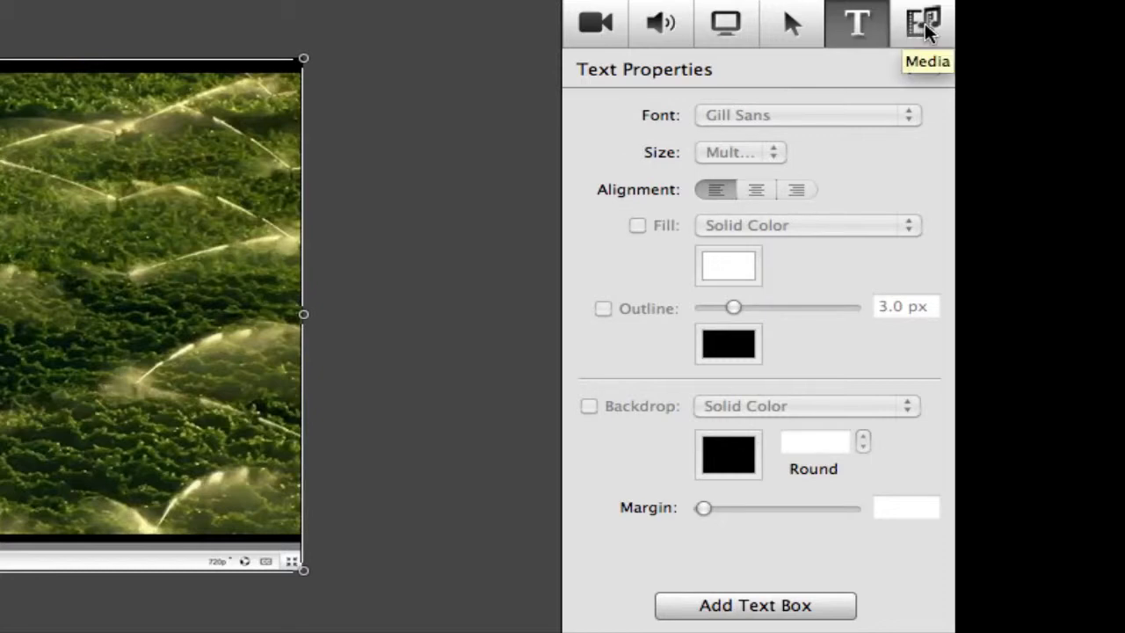
left_click(923, 22)
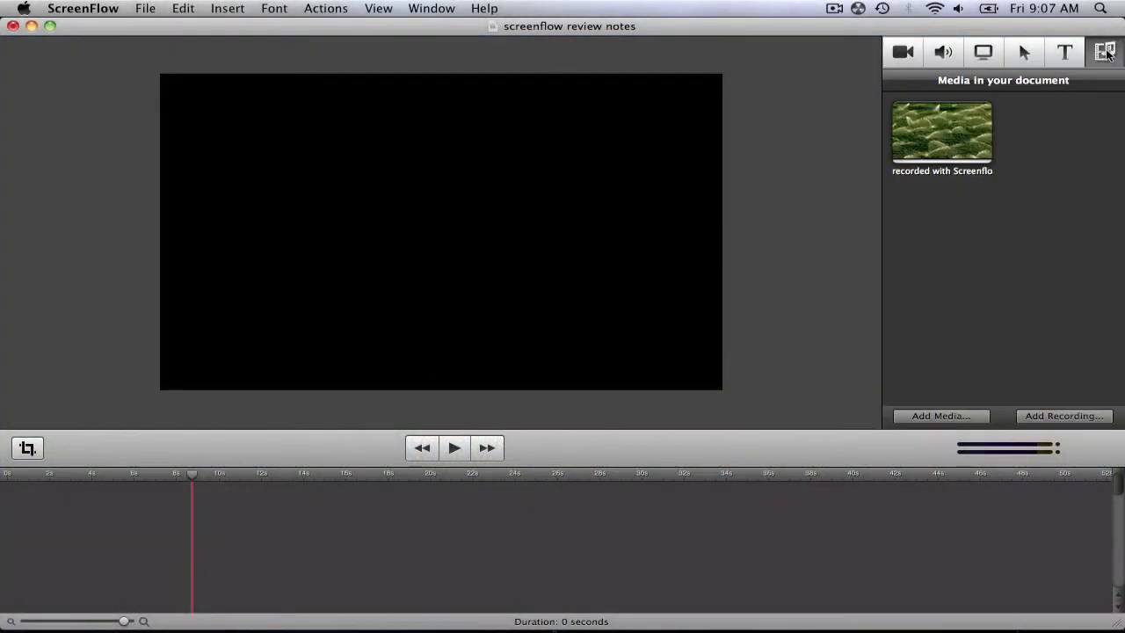
mouse_move(1016, 103)
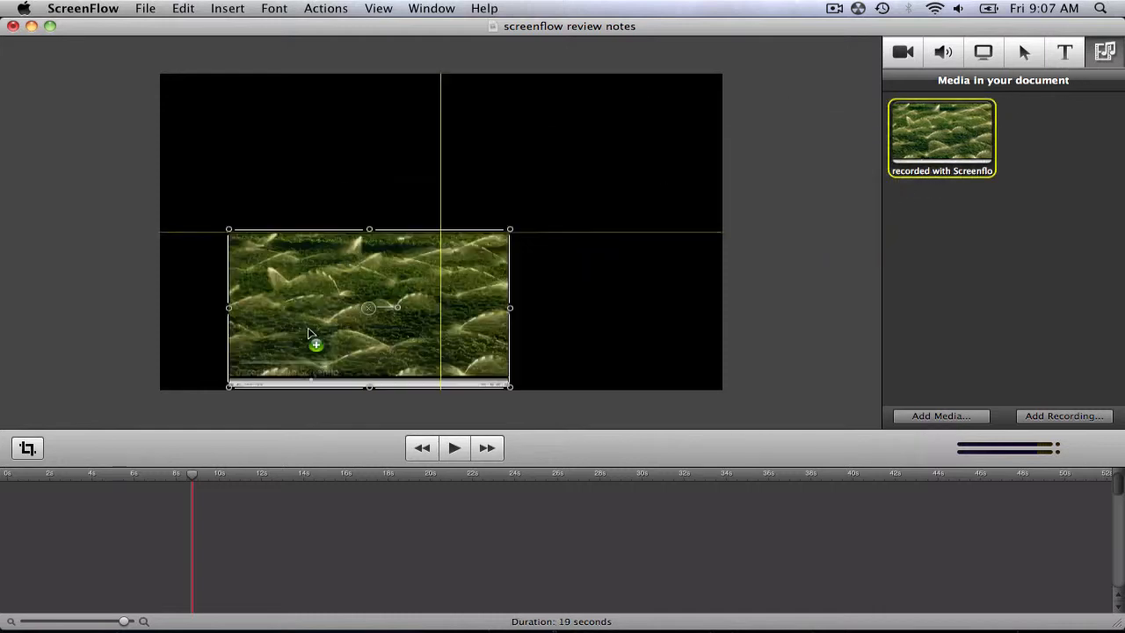
Drag the 'recorded with Screenflow' thumbnail onto the canvas, creating an 11-second timeline clip
left_click_drag(942, 139, 123, 510)
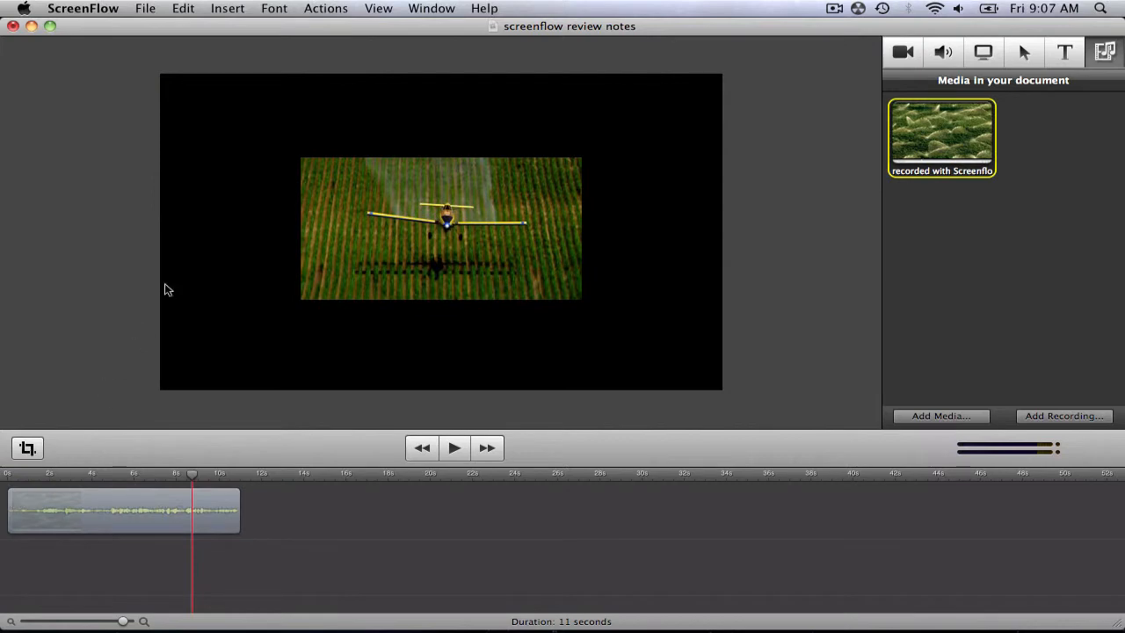
Import recorded with quicktime.mov from the Desktop via Insert > Choose as a second clip
left_click(227, 8)
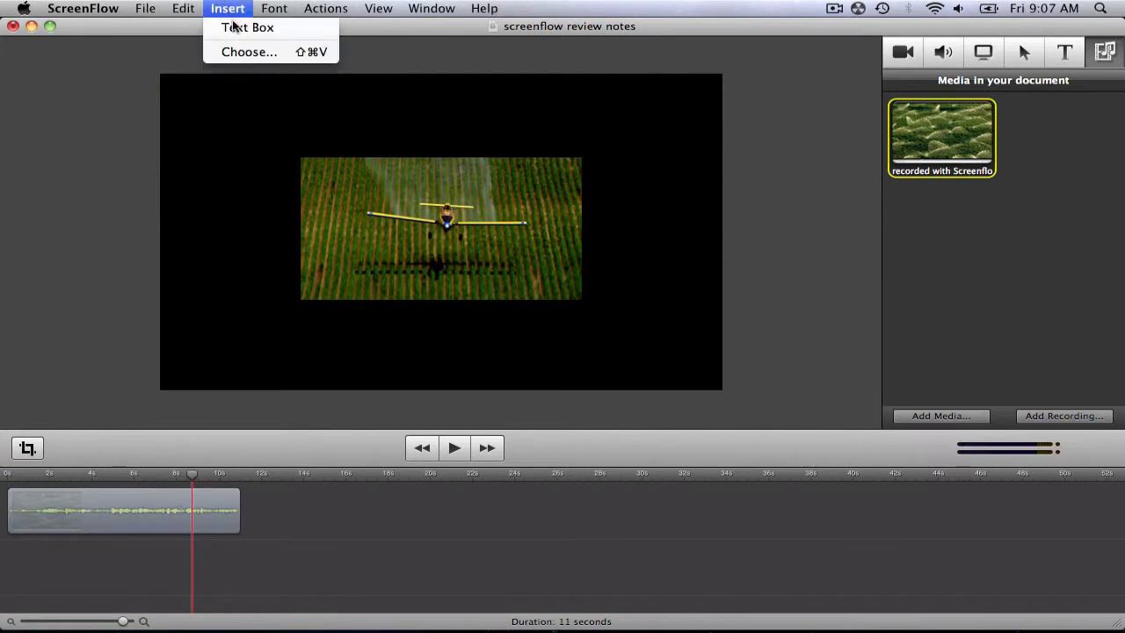
left_click(249, 51)
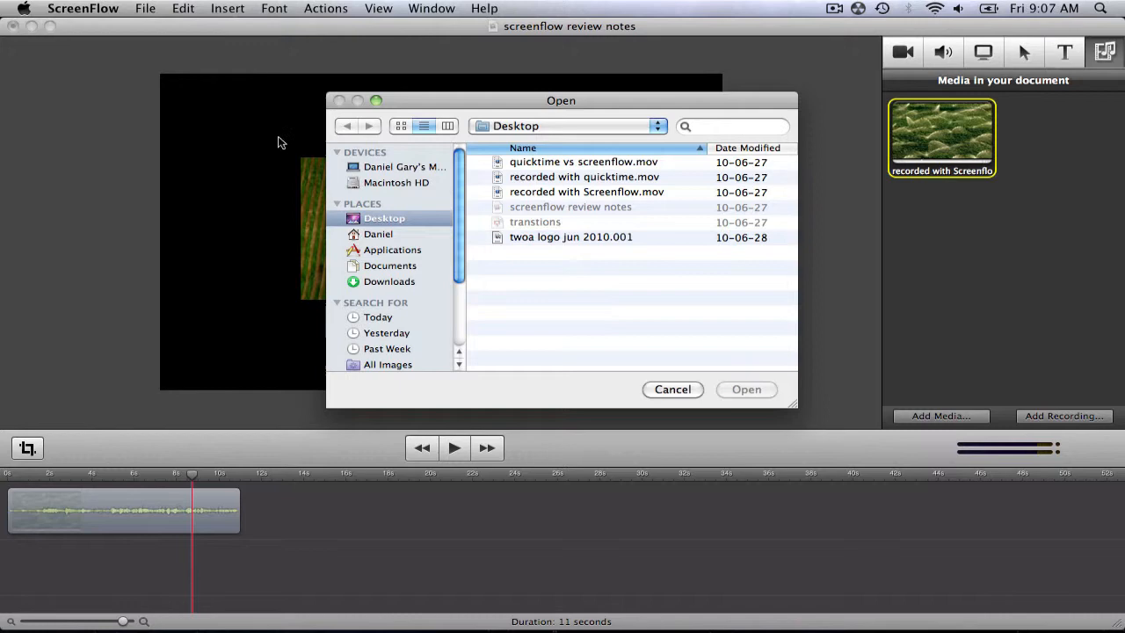
mouse_move(431, 226)
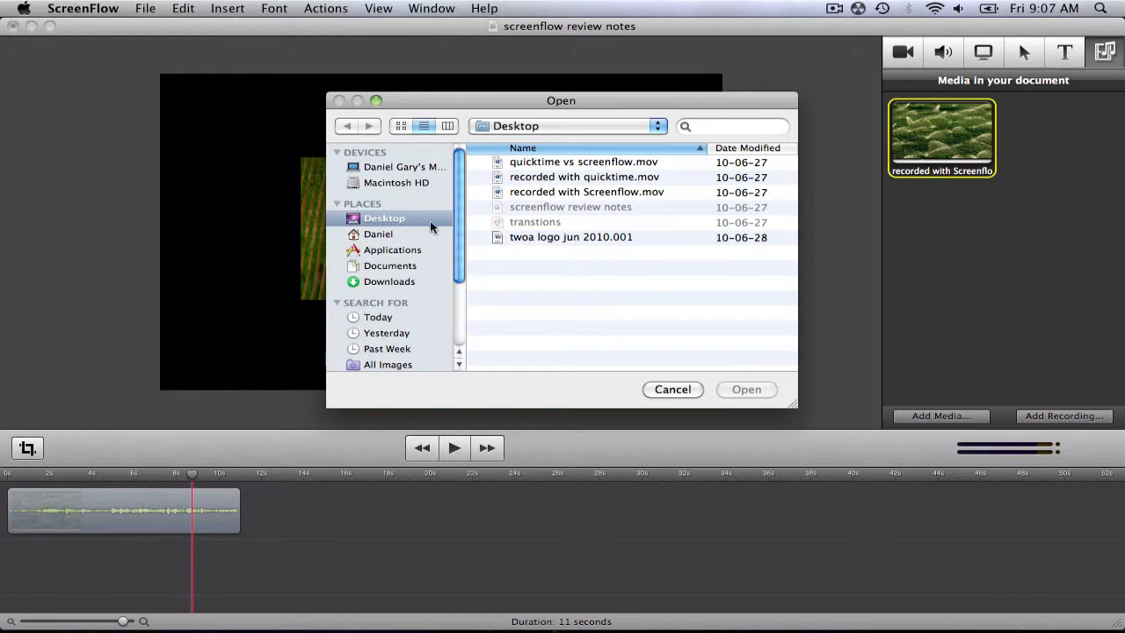
left_click(584, 177)
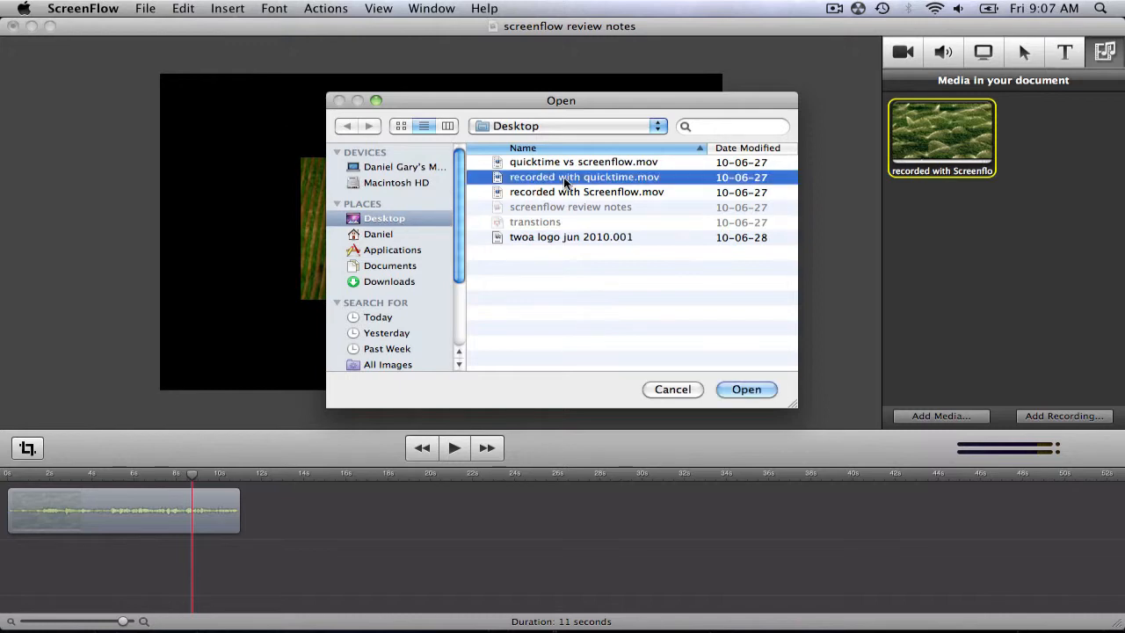
left_click(747, 390)
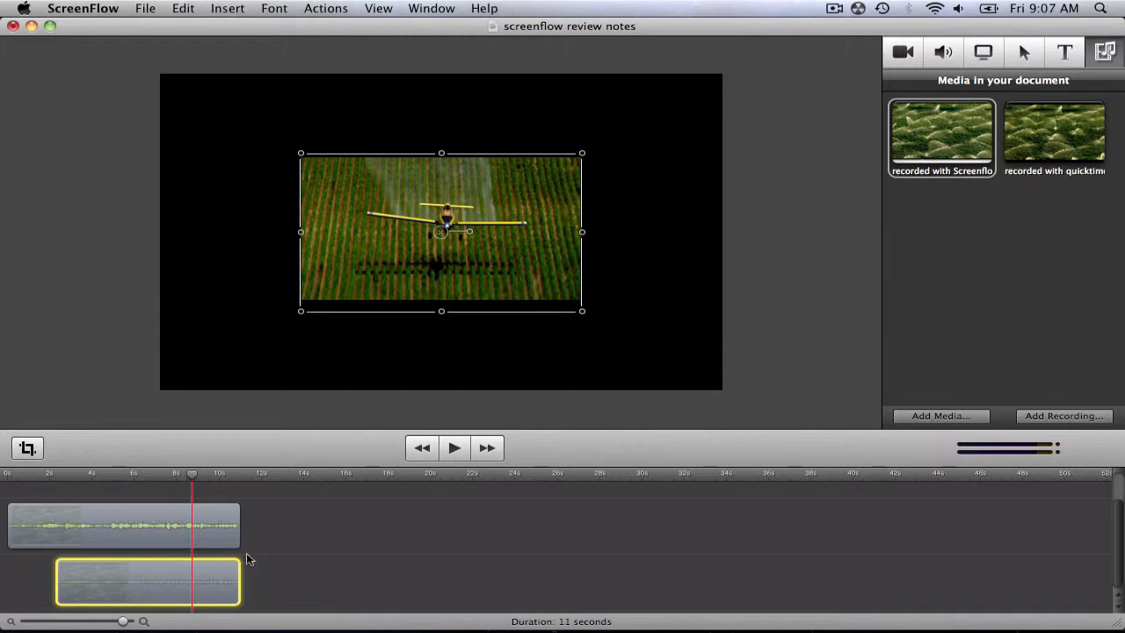
mouse_move(279, 557)
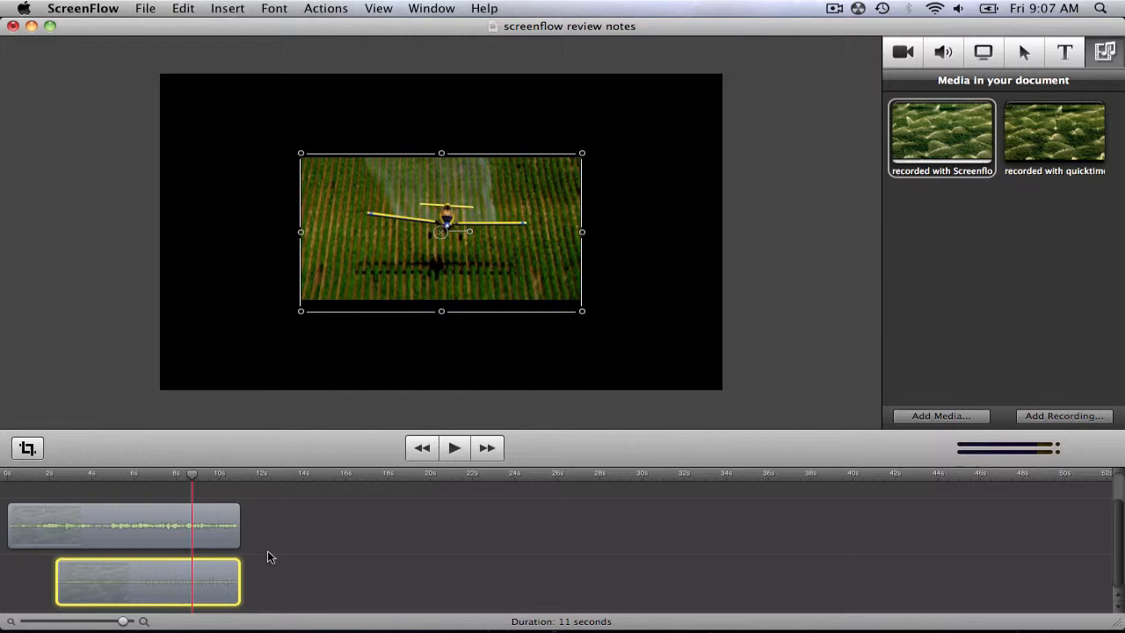
mouse_move(245, 545)
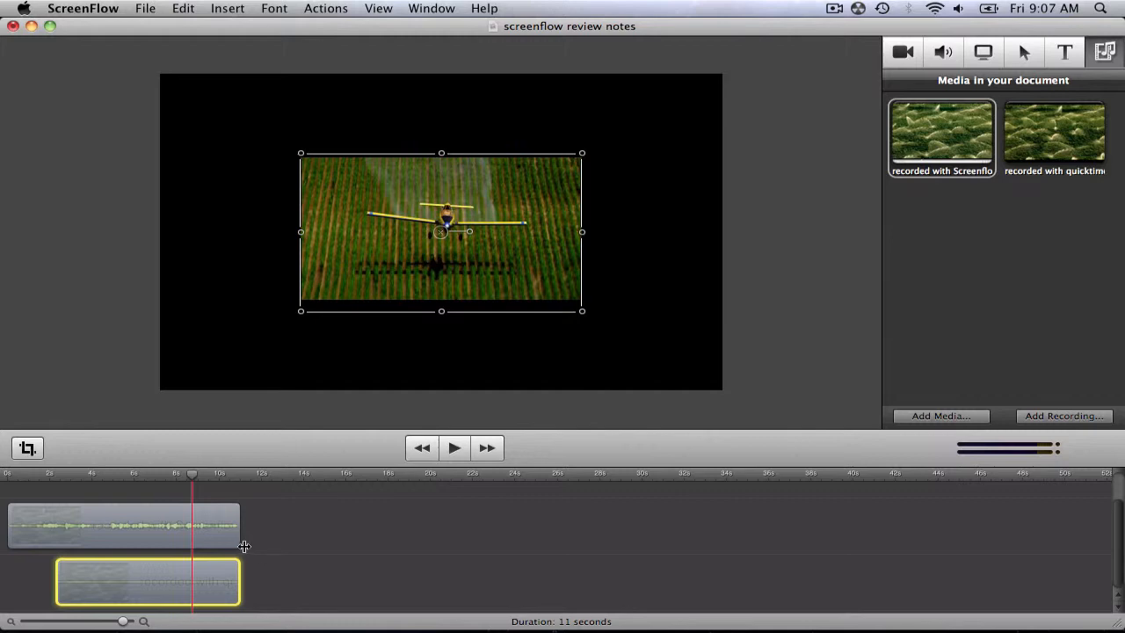
mouse_move(58, 481)
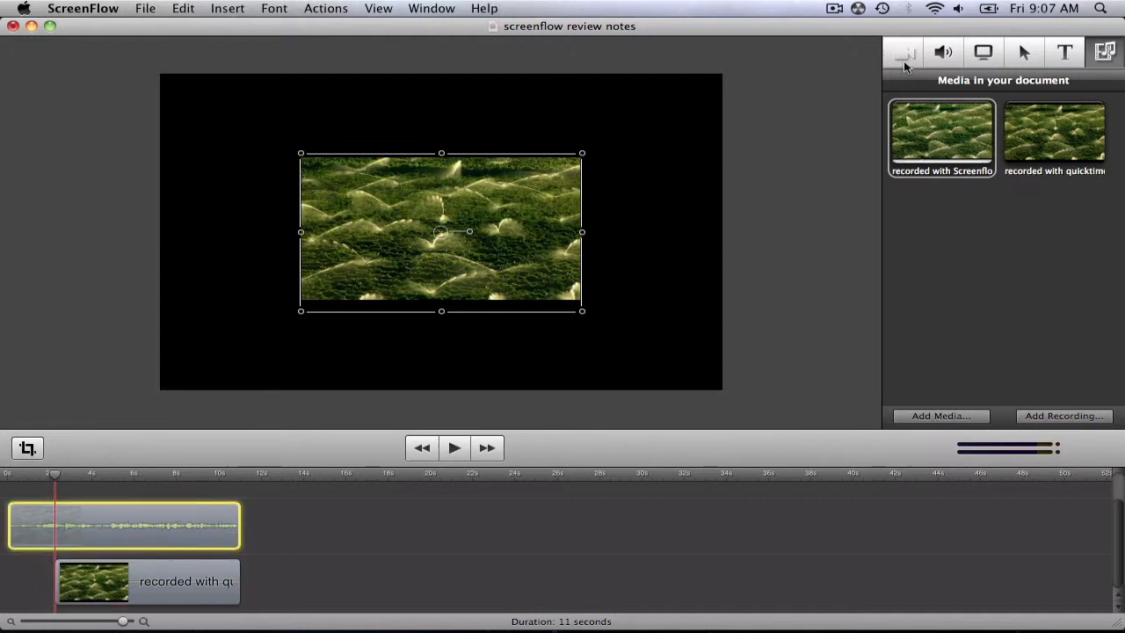
Turn on a reflection for the selected clip and increase its strength
left_click(903, 51)
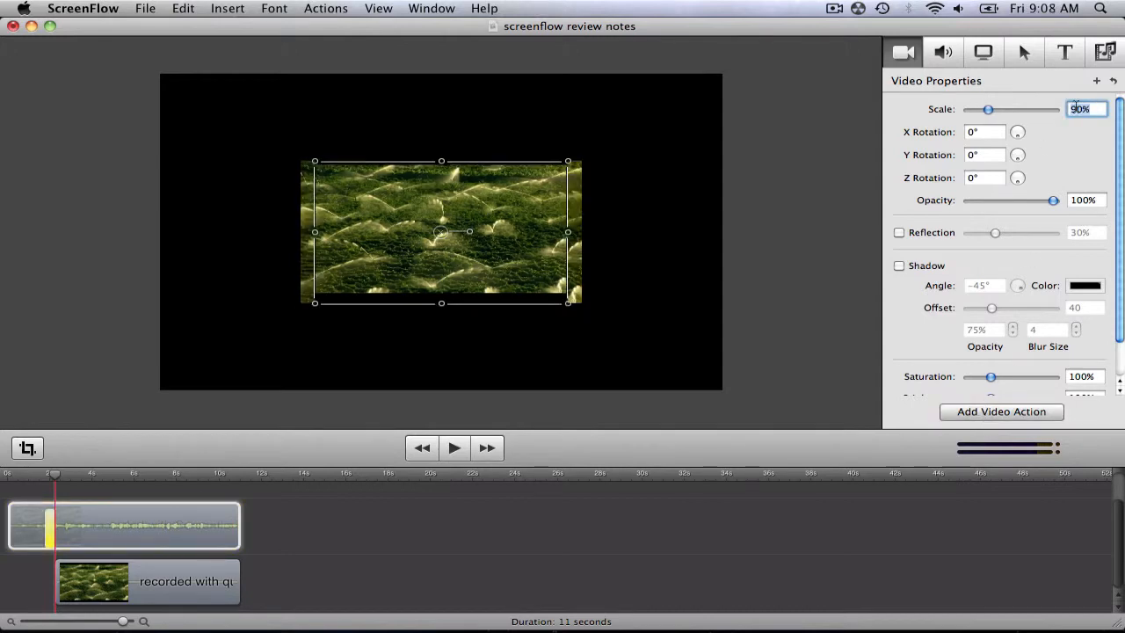
left_click(899, 232)
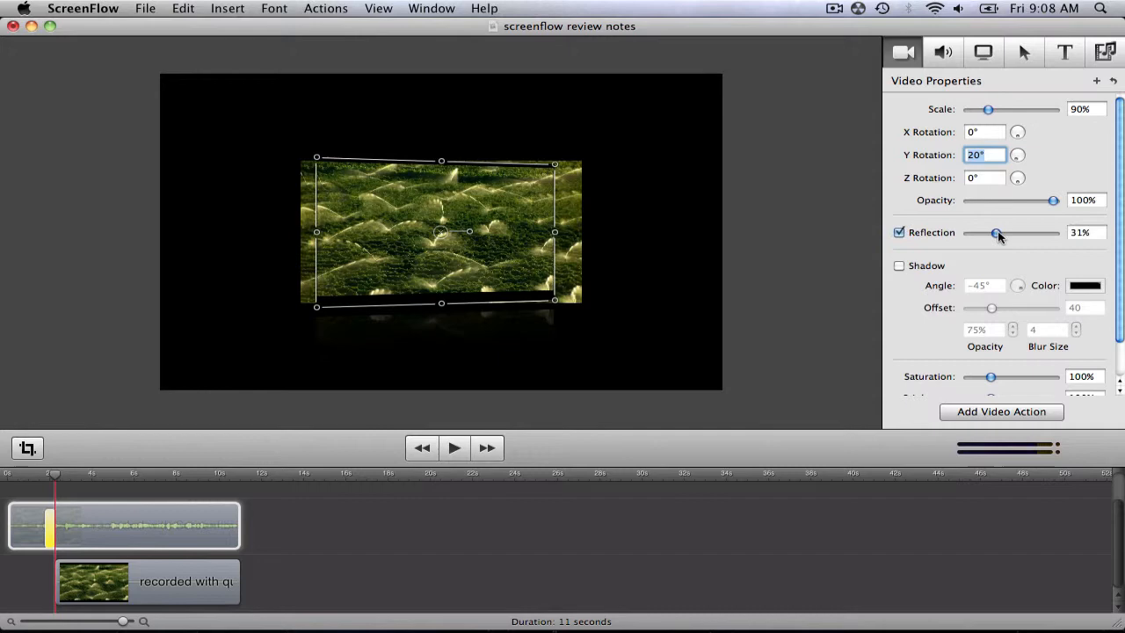
left_click_drag(996, 232, 1024, 232)
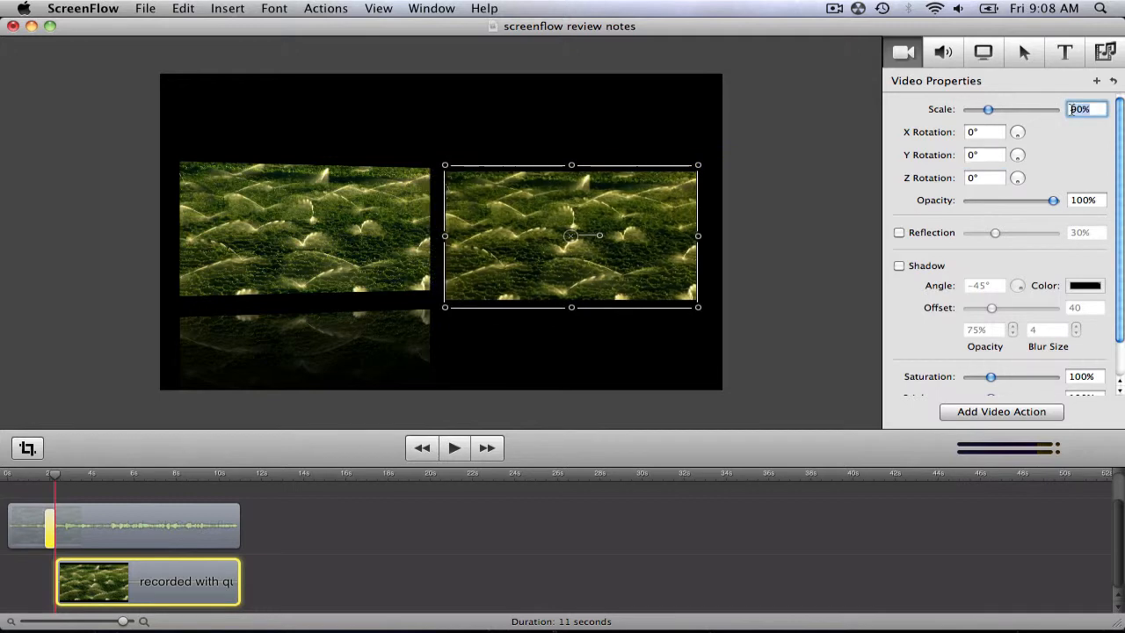
Set the right clip's Y rotation to 34 so both clips sit angled side by side
left_click(985, 154)
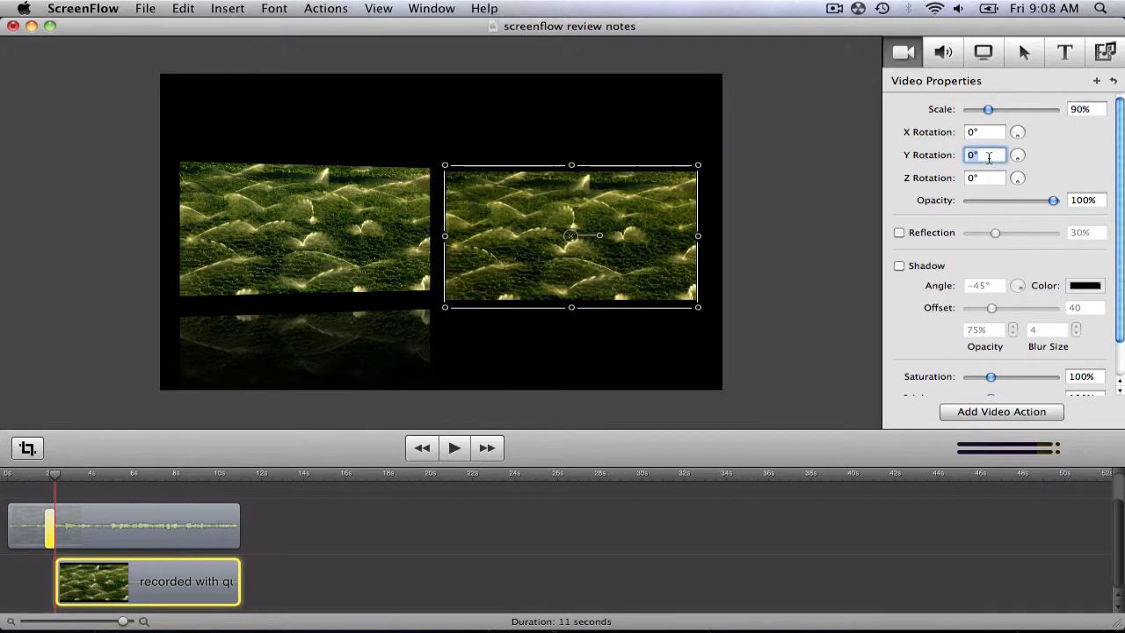
type("34")
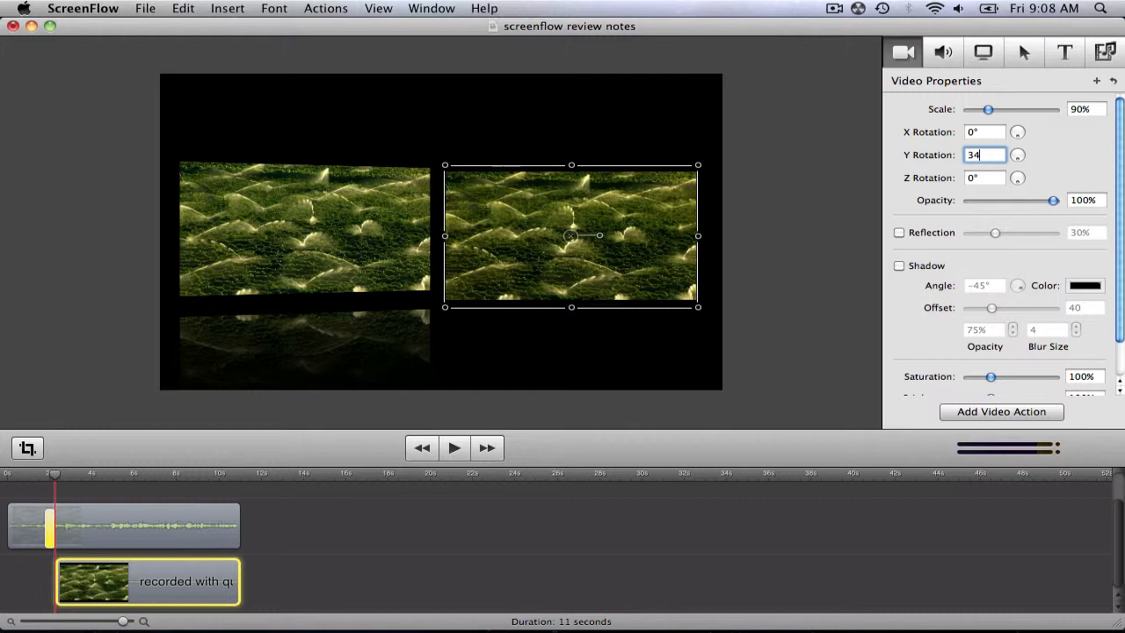
left_click(743, 221)
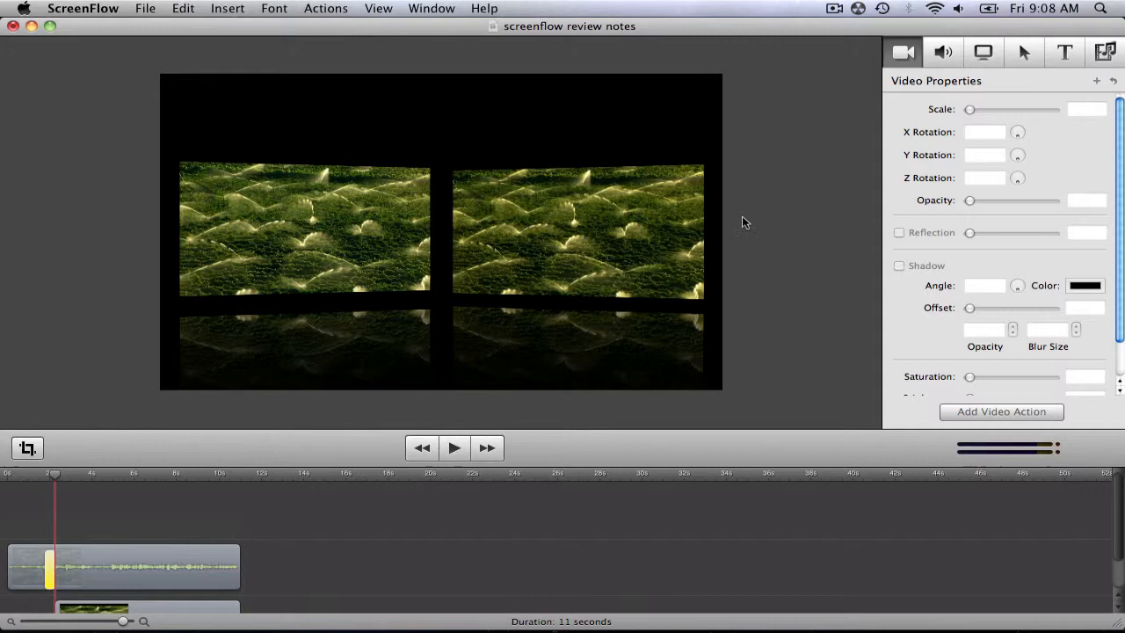
left_click(1063, 52)
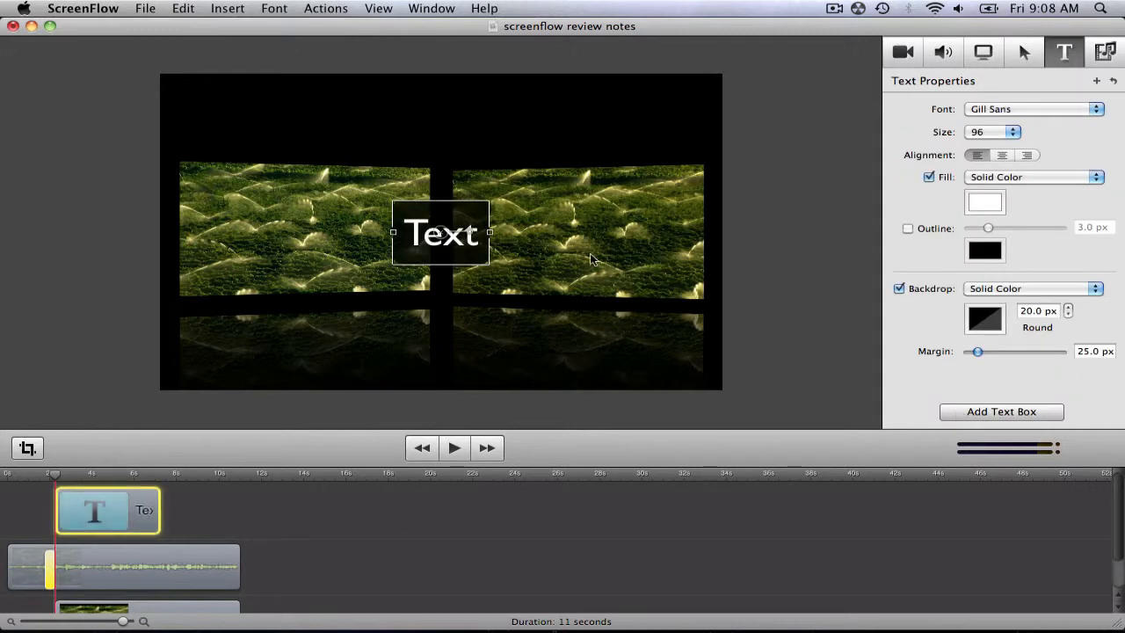
Move the title text box above the left clip and begin typing the title
left_click_drag(439, 233, 272, 140)
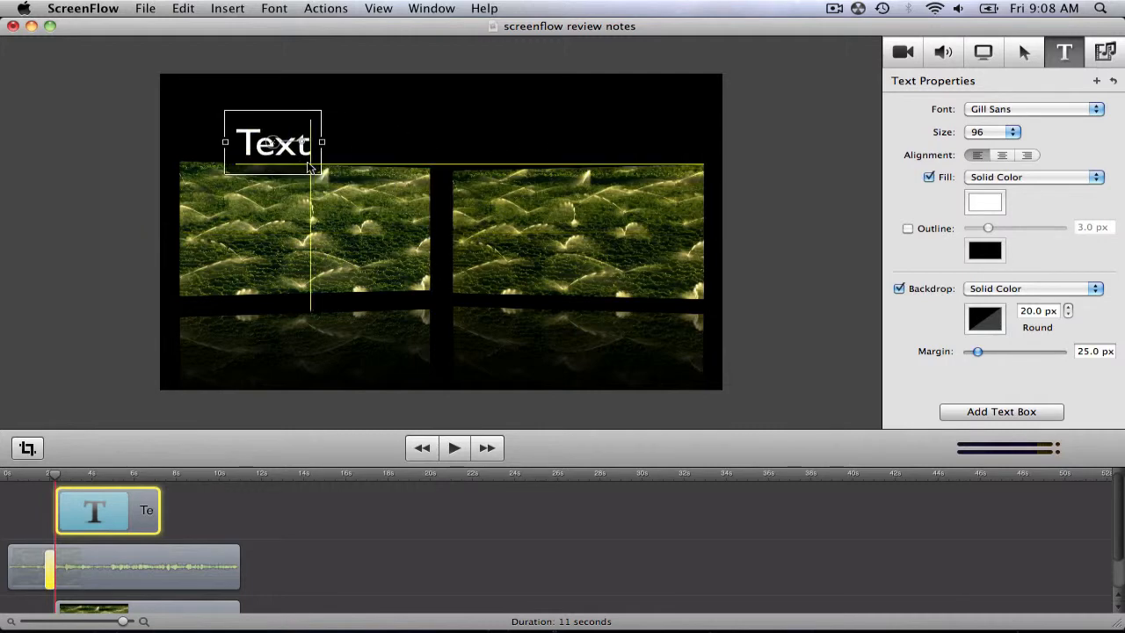
type("S")
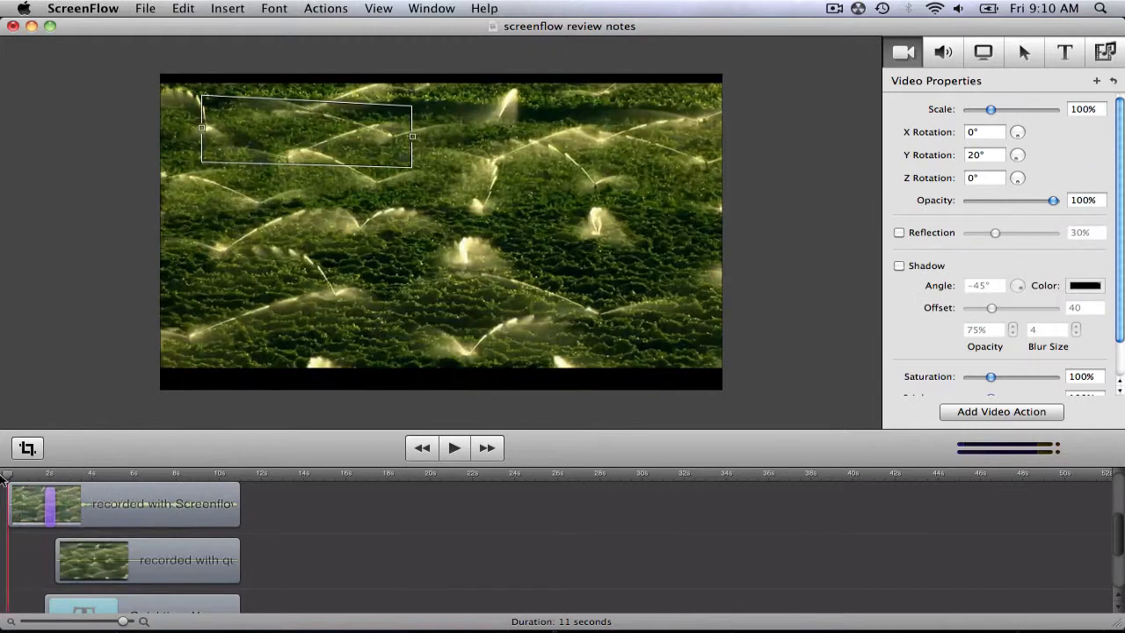
left_click(454, 447)
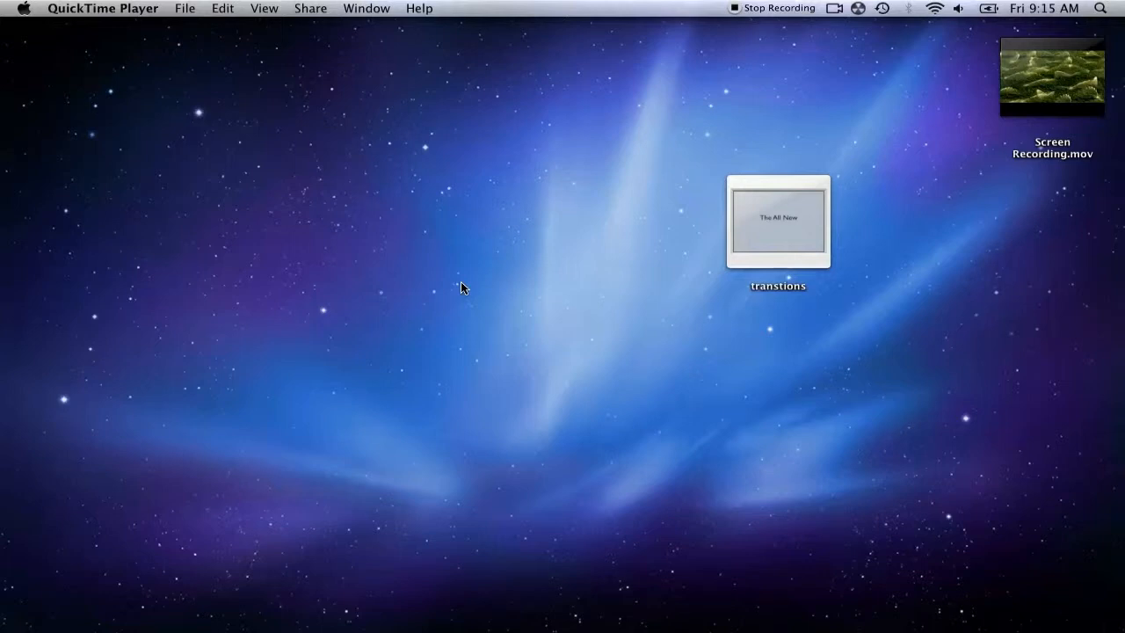
mouse_move(737, 307)
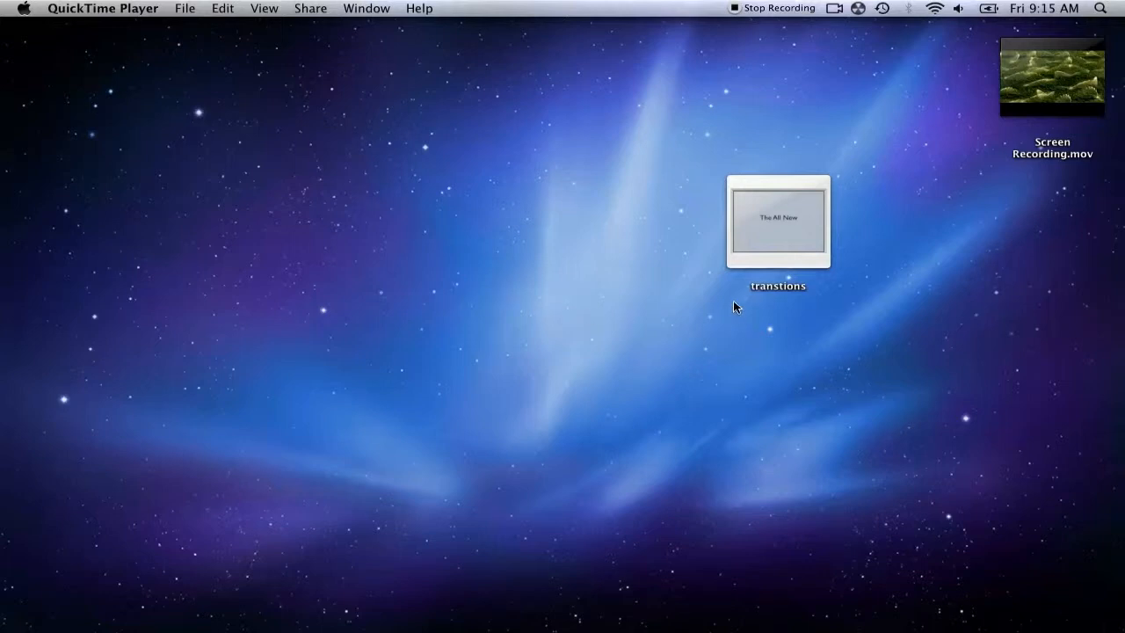
Open the transtions presentation and start a ScreenFlow recording with microphone audio
double_click(777, 222)
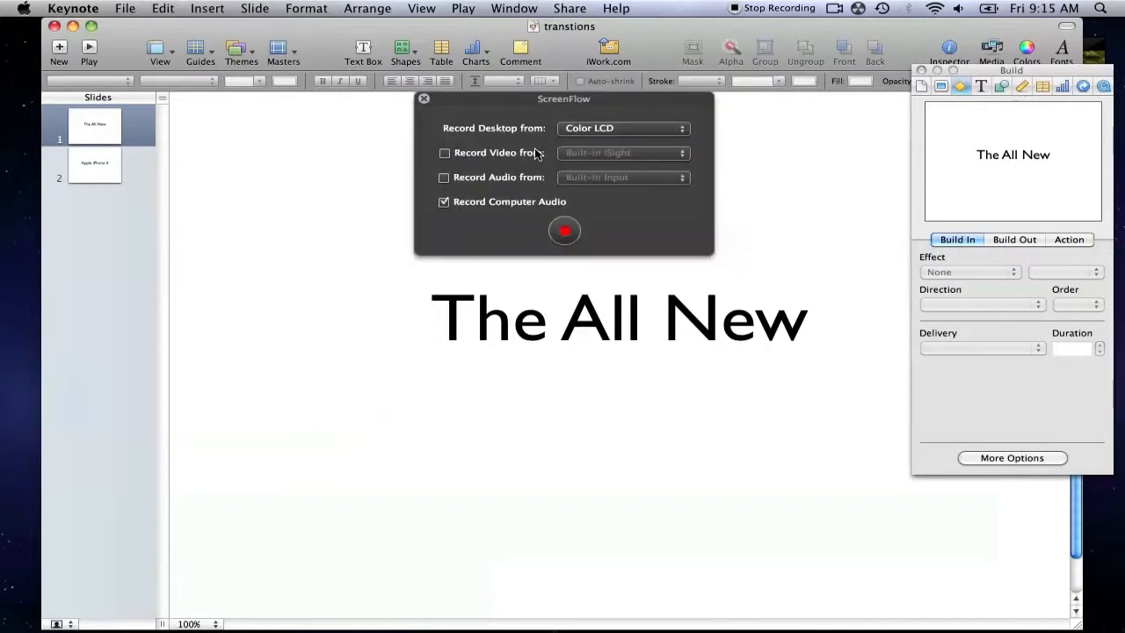
left_click(444, 176)
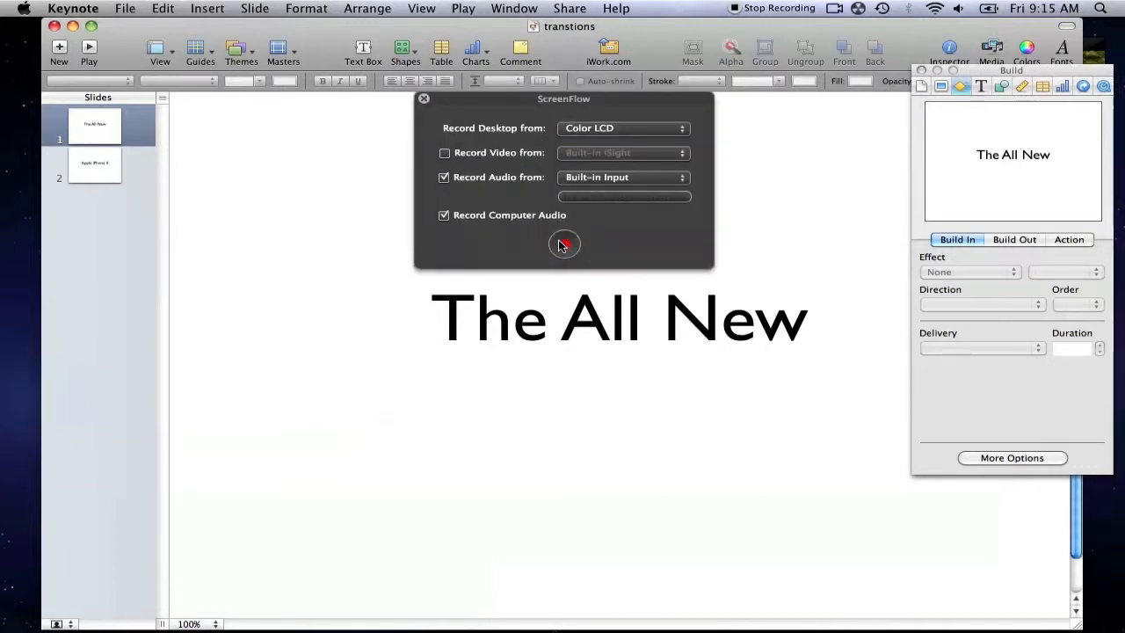
left_click(564, 243)
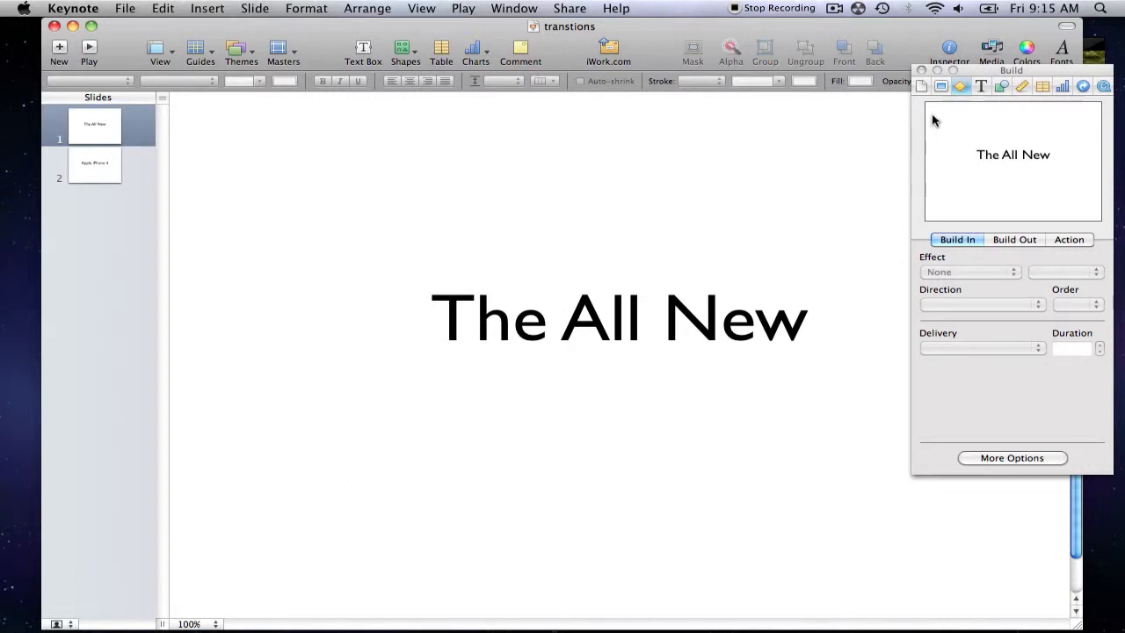
Give the slide an Anagram transition, 1.00 s, Straight Across
left_click(941, 87)
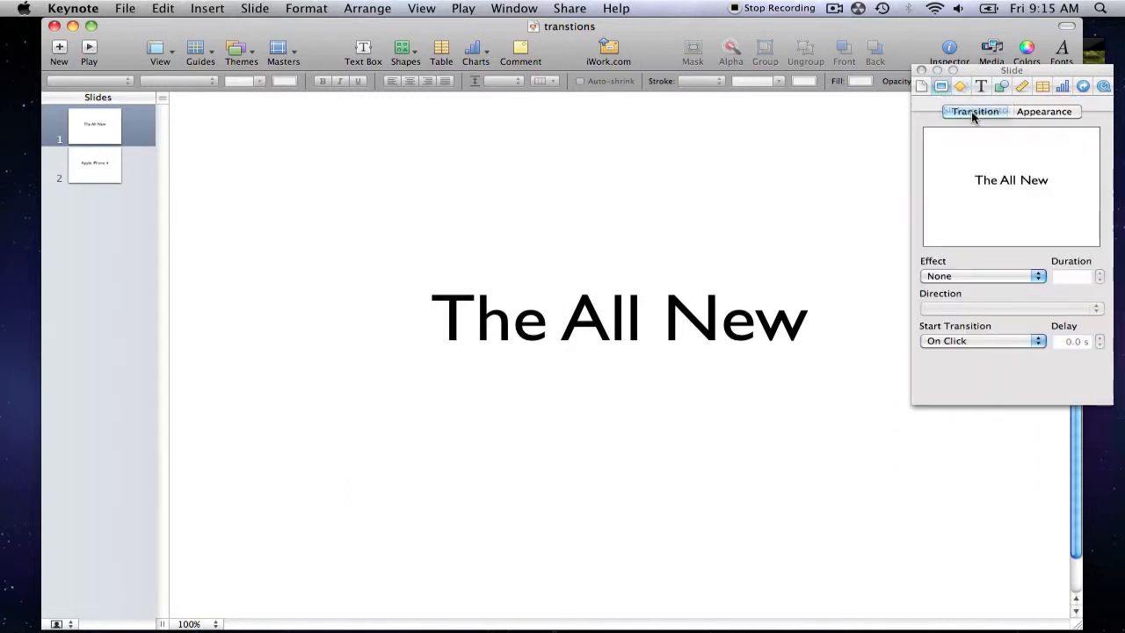
left_click(983, 275)
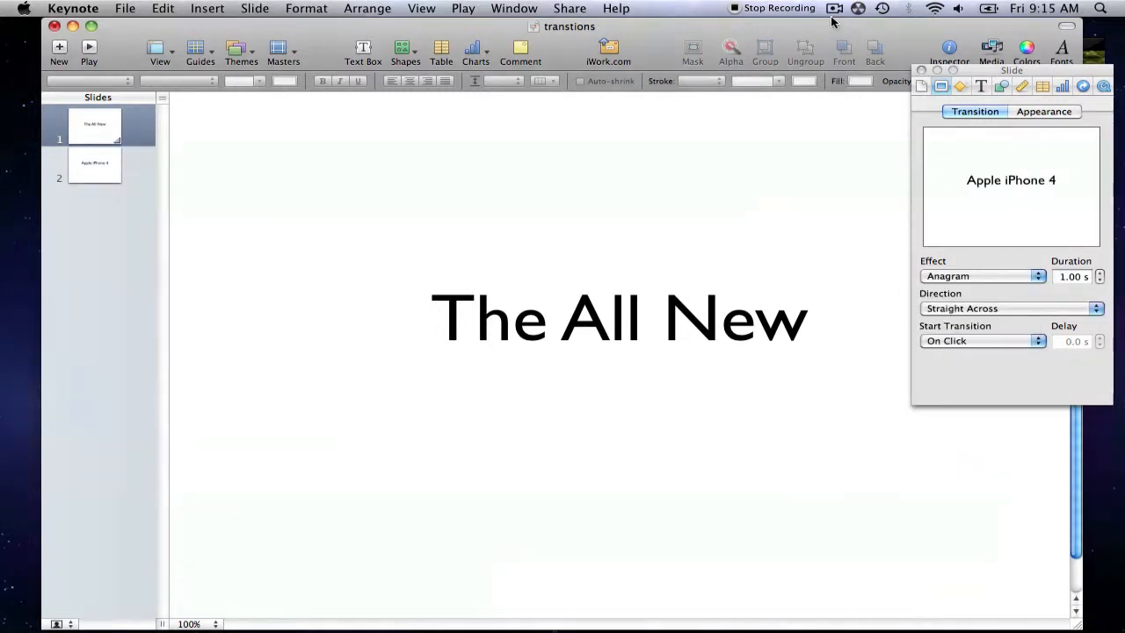
left_click(833, 8)
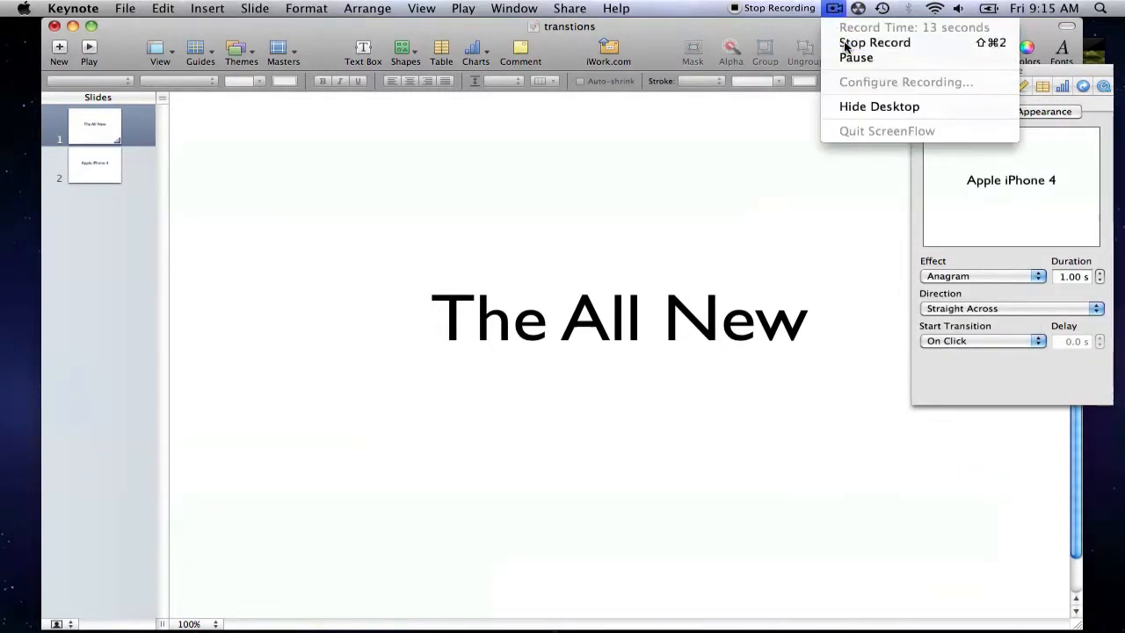
Stop the recording and enlarge the recorded pointer to 229%
left_click(874, 42)
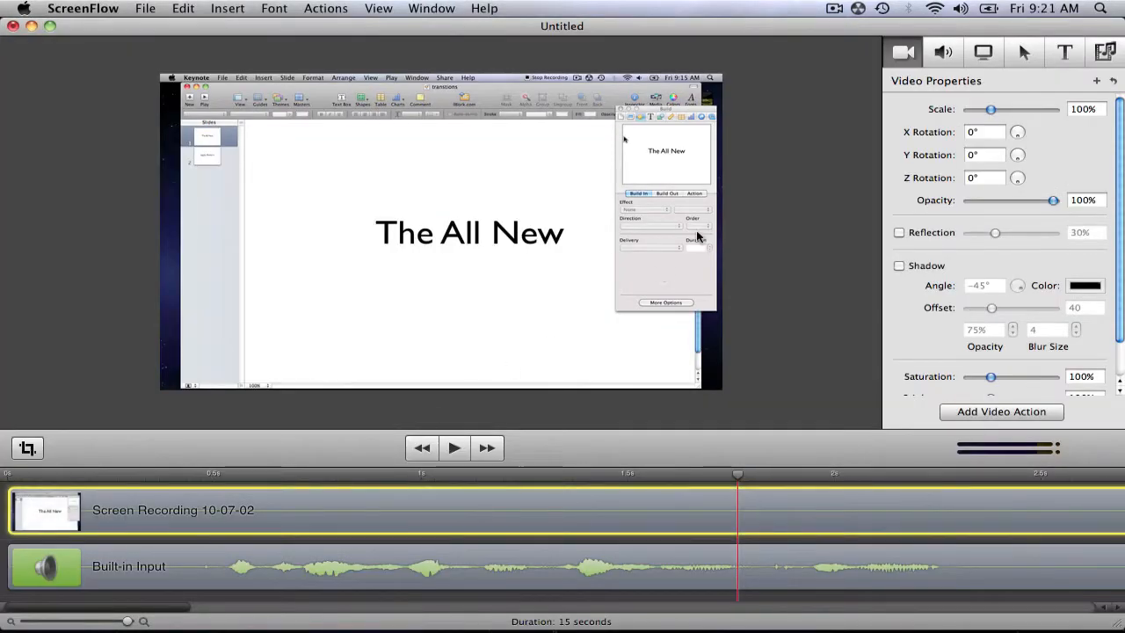
left_click(984, 52)
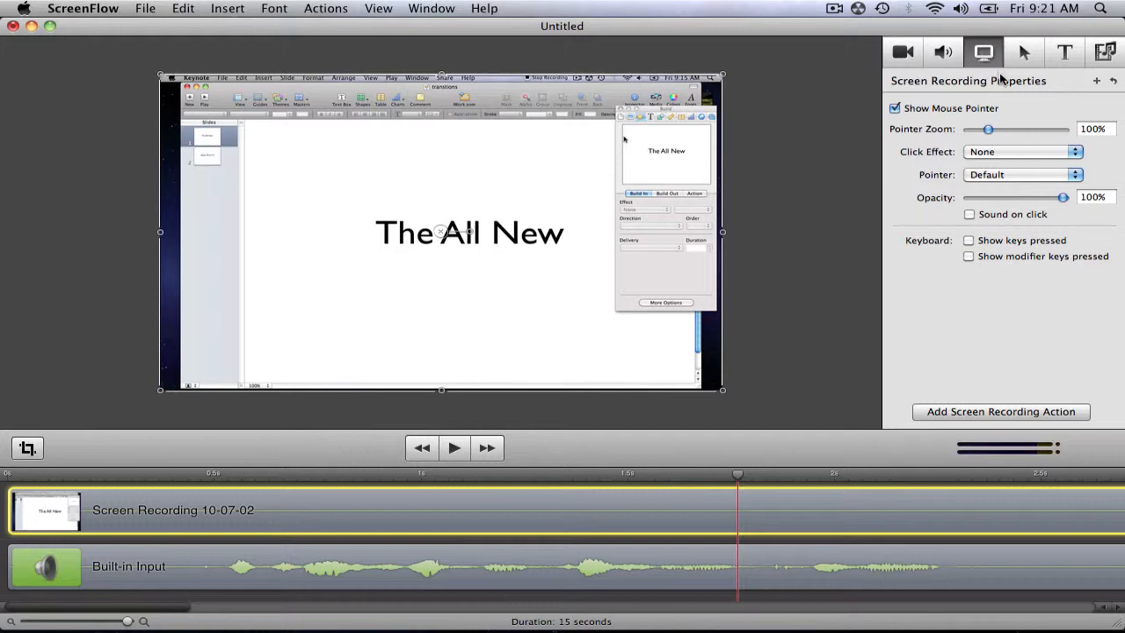
left_click_drag(989, 129, 1012, 129)
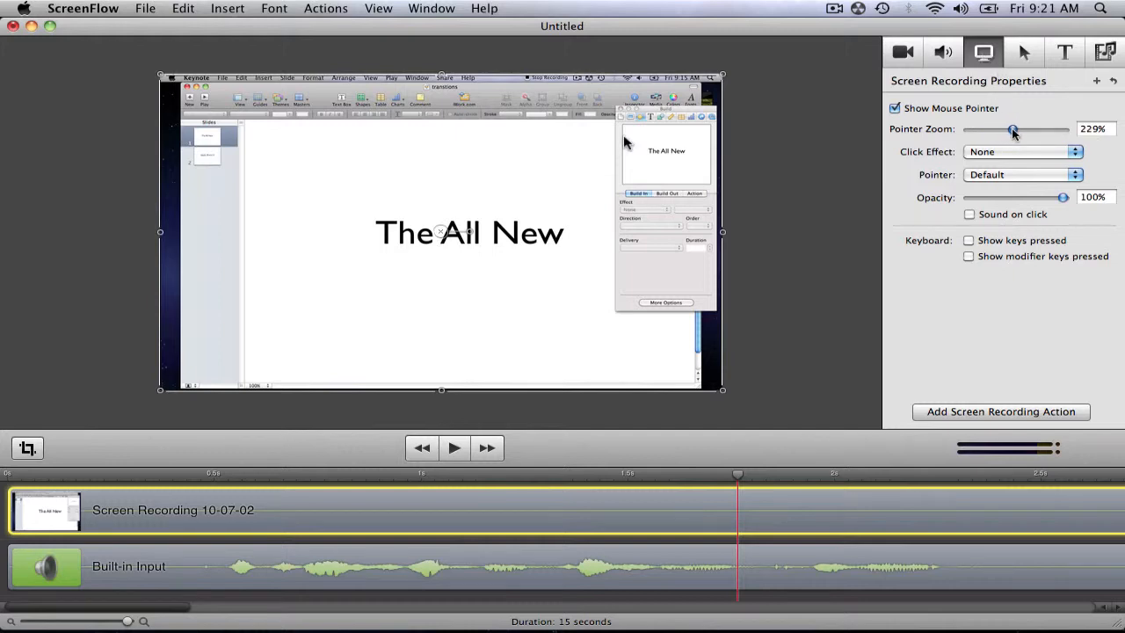
Set the click effect to Radar and add a callout on the foreground window
left_click(1023, 152)
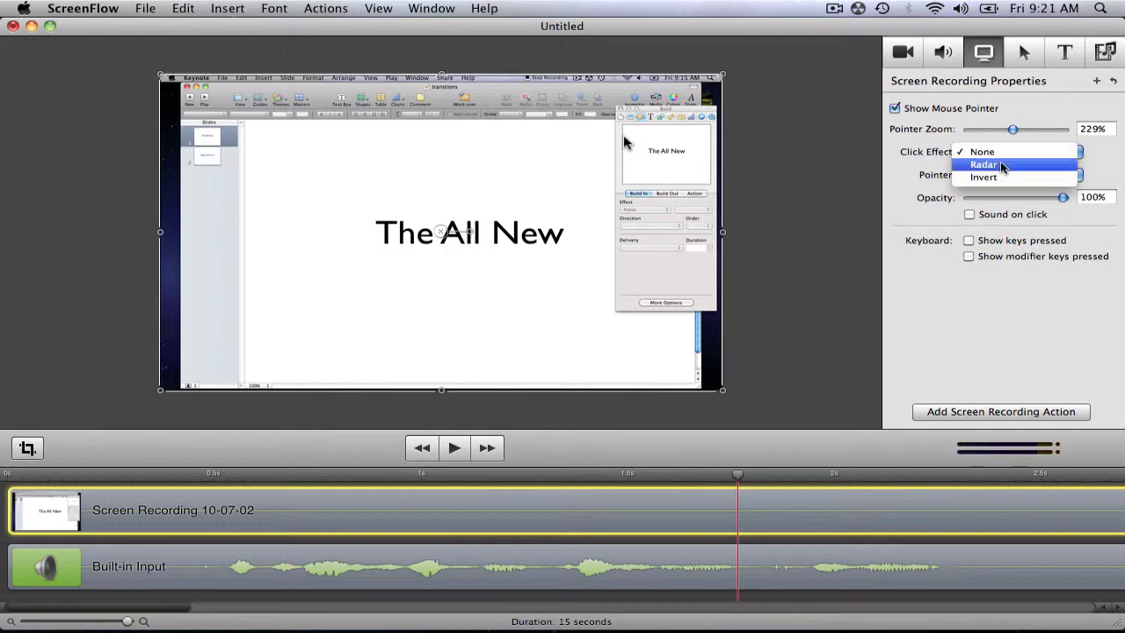
left_click(984, 165)
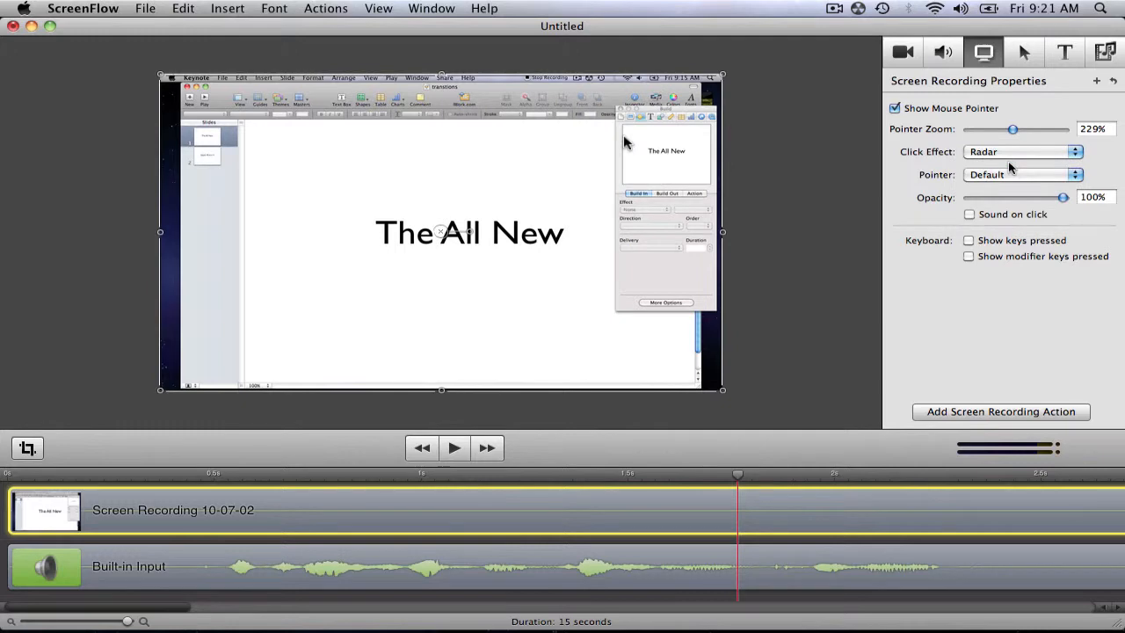
mouse_move(1047, 148)
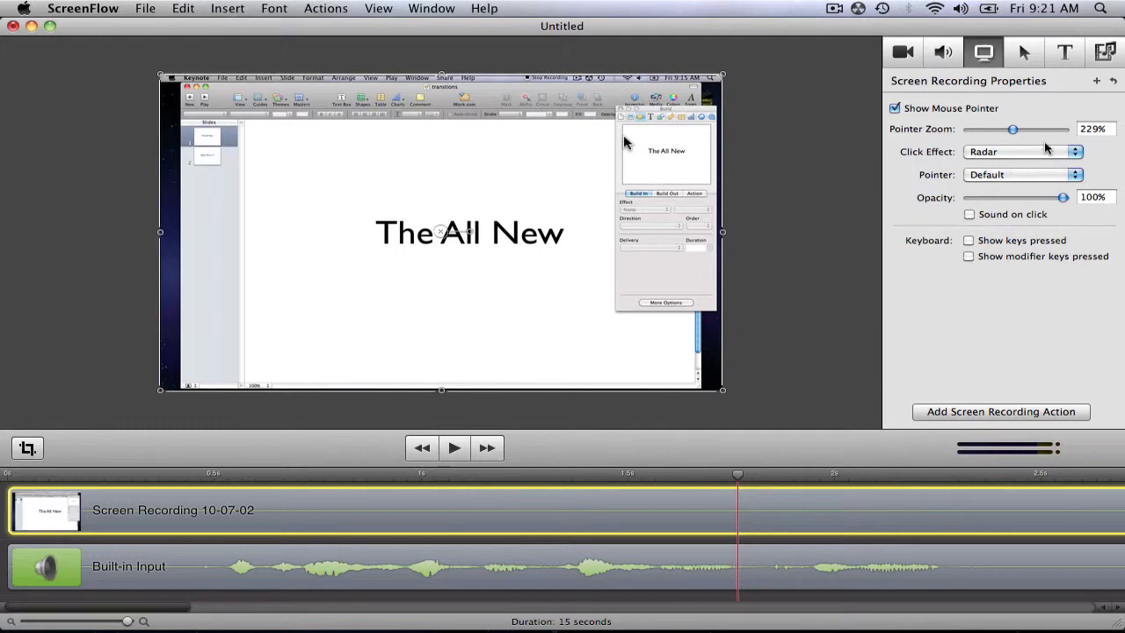
left_click(1023, 52)
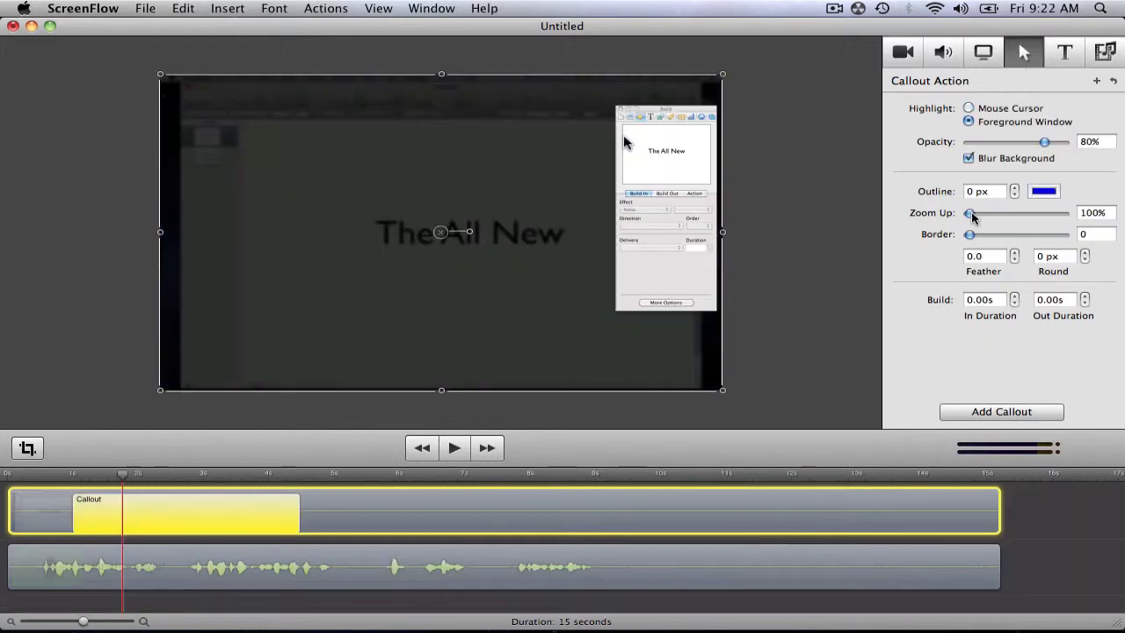
Drag the callout's Zoom Up slider to 155%, enlarging the Keynote inspector
left_click_drag(971, 213, 983, 213)
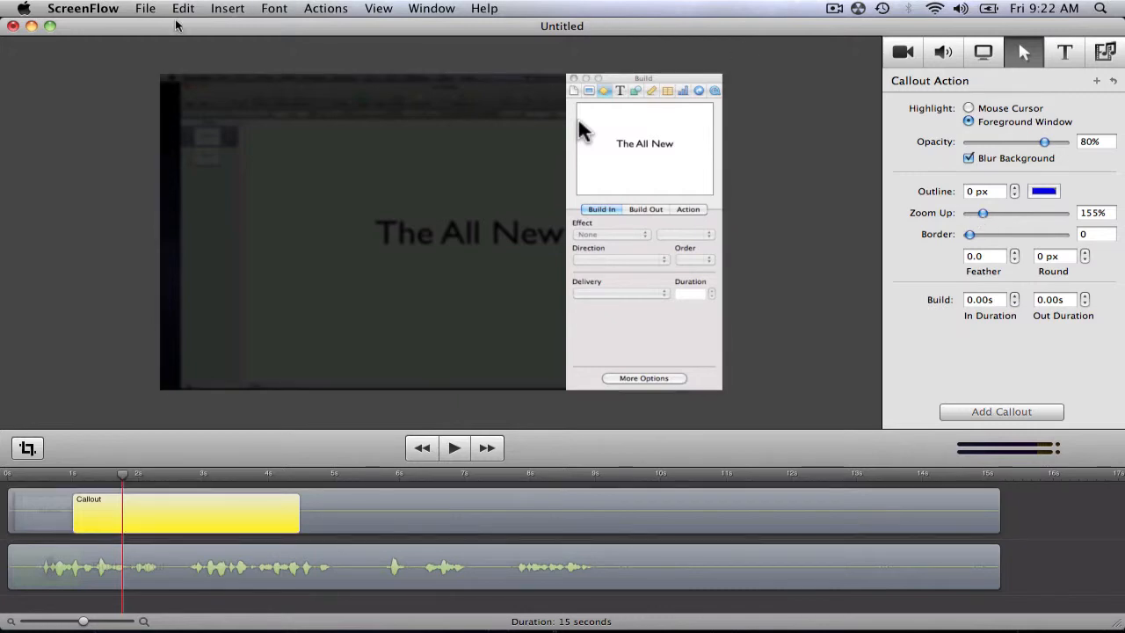
mouse_move(152, 13)
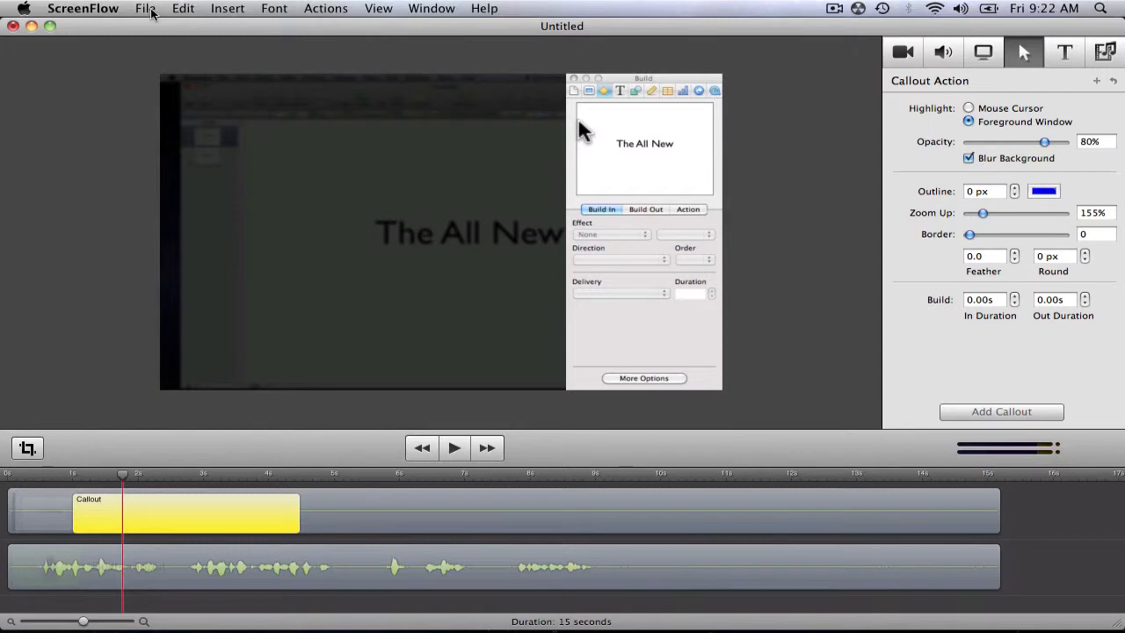
Open File > Export and review the custom H.264/AAC movie settings, cancelling the Filter sheet
left_click(146, 8)
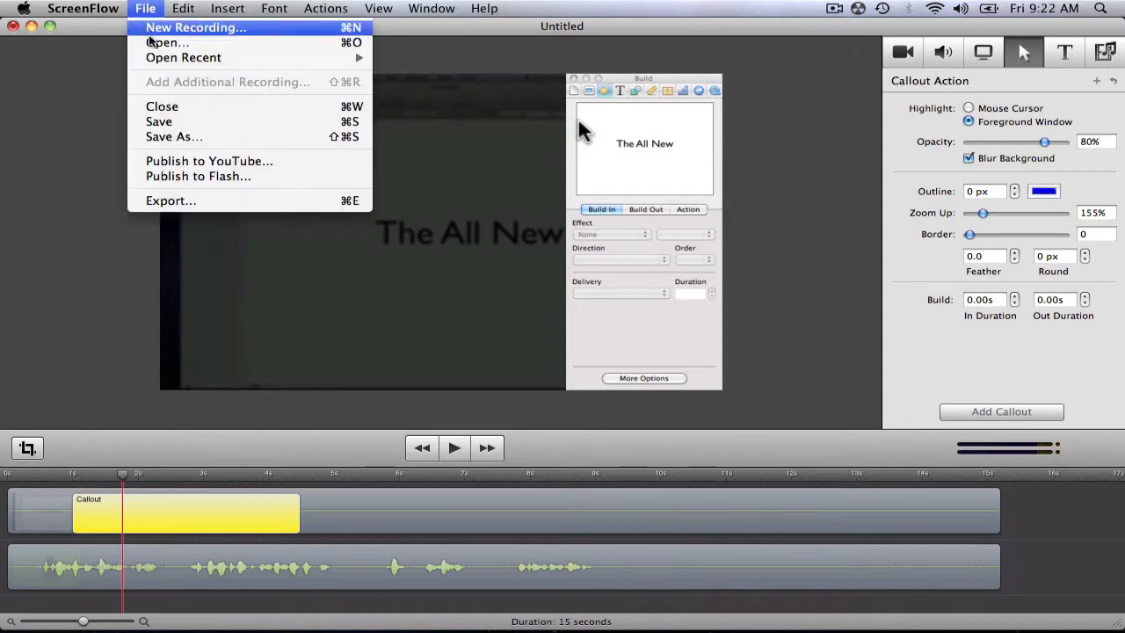
mouse_move(209, 161)
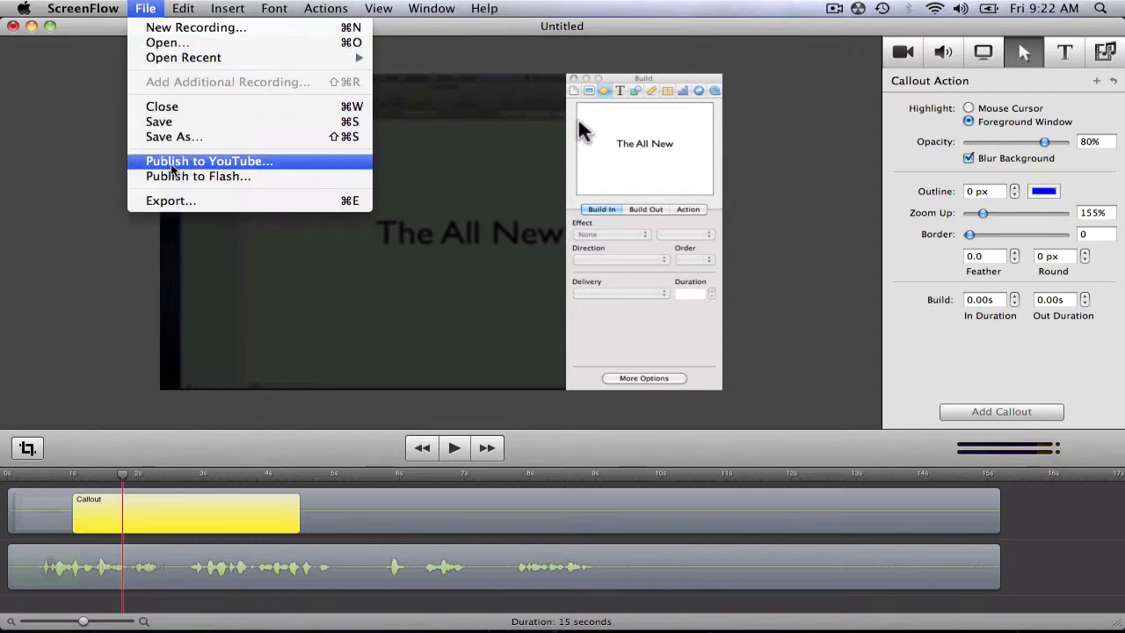
mouse_move(198, 176)
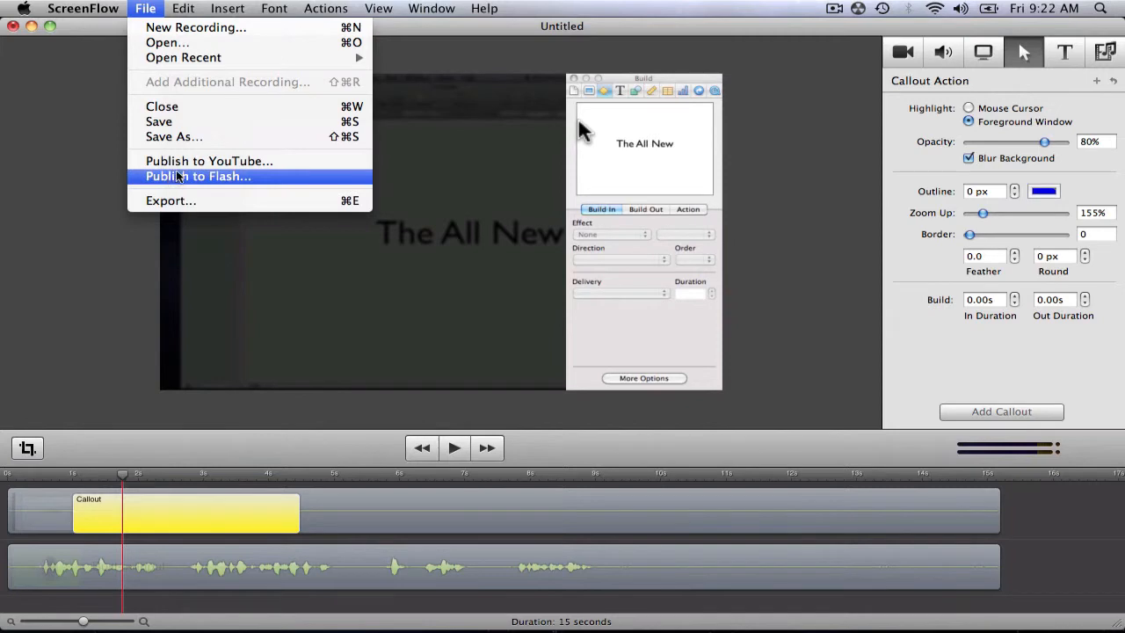
mouse_move(171, 200)
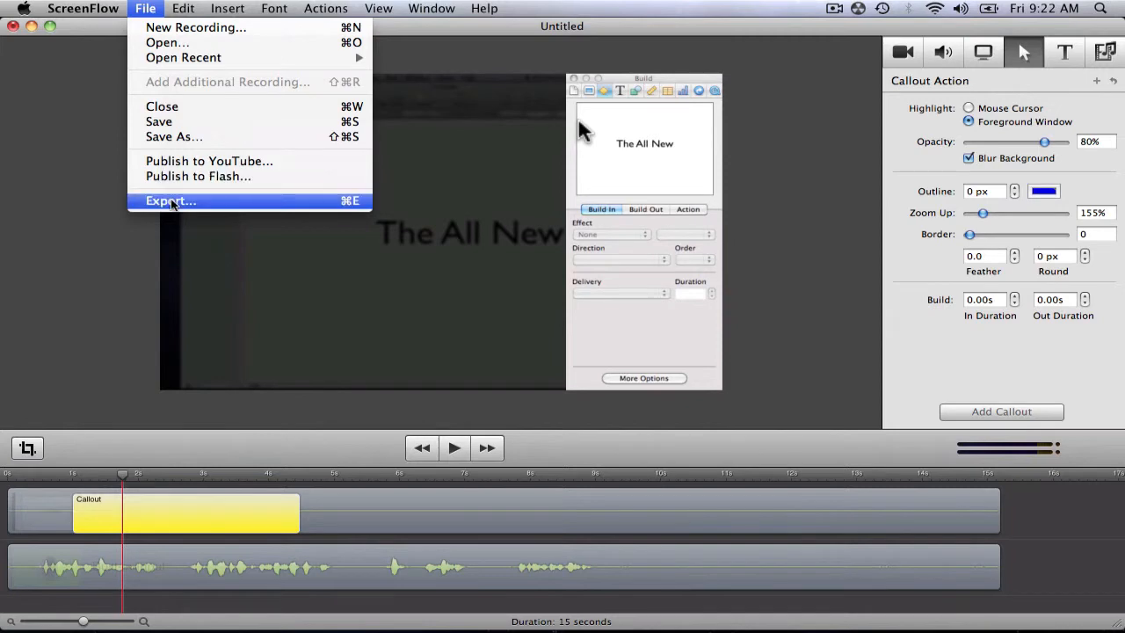
left_click(171, 201)
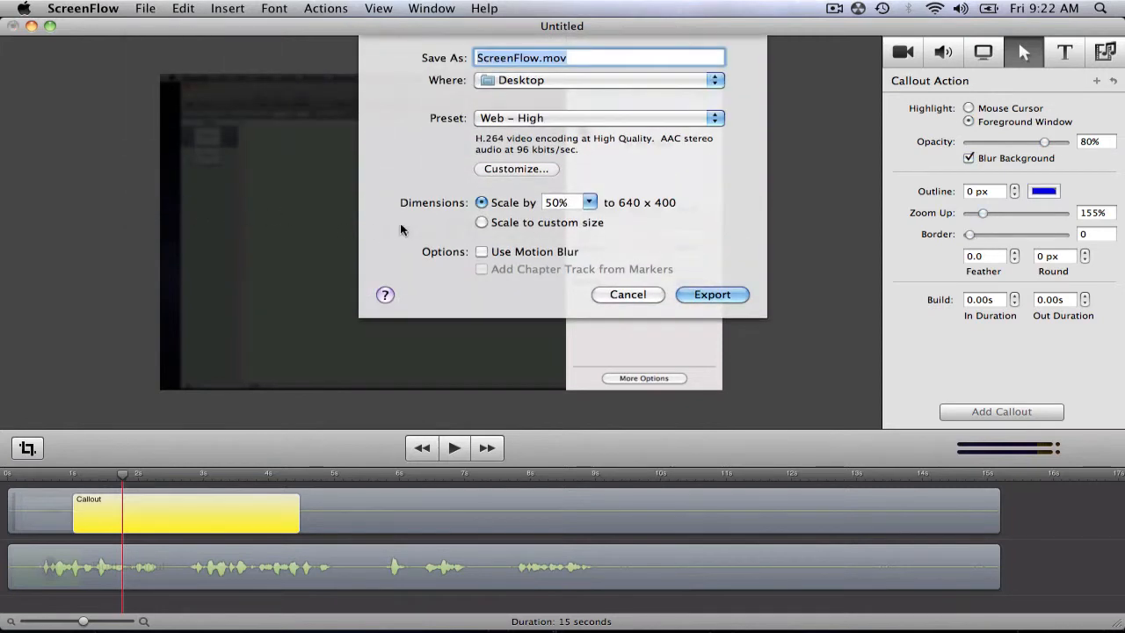
mouse_move(547, 130)
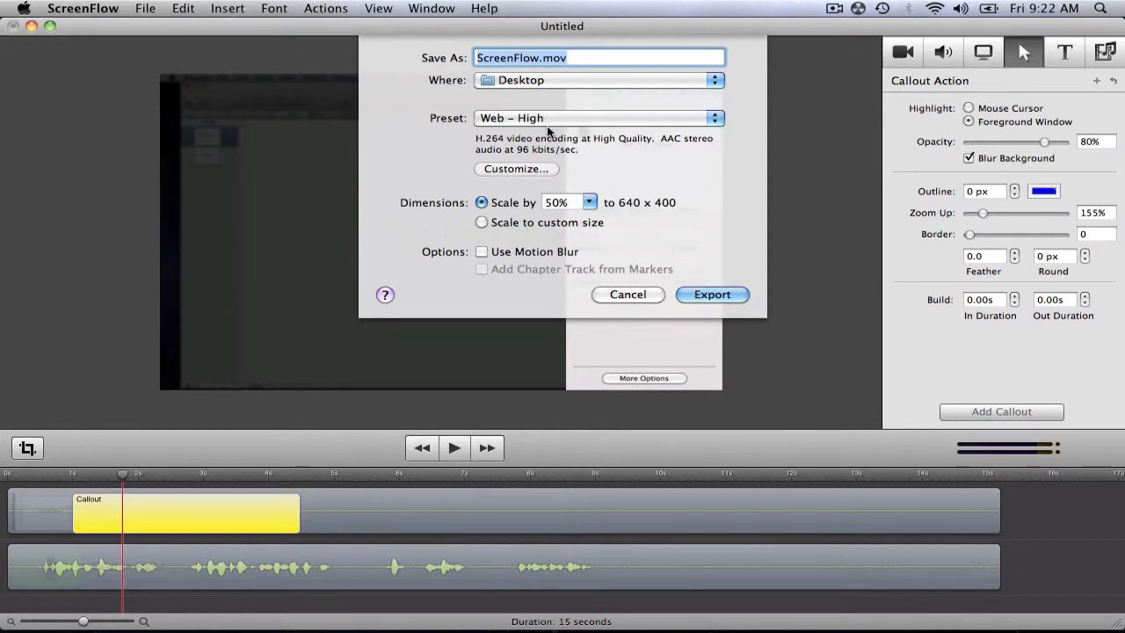
left_click(516, 168)
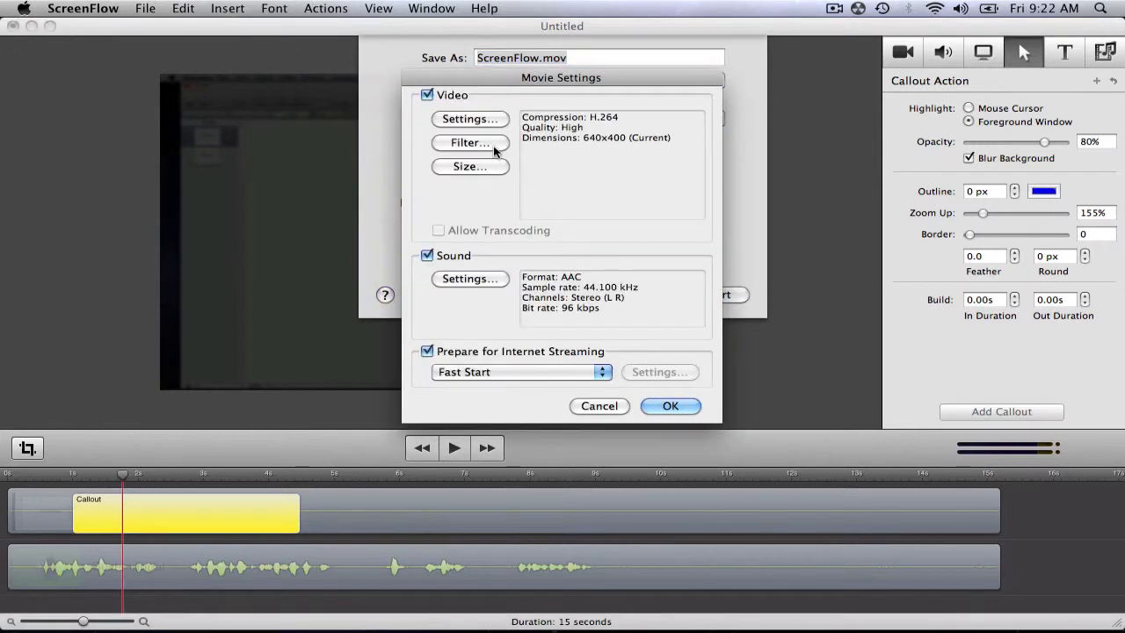
left_click(469, 142)
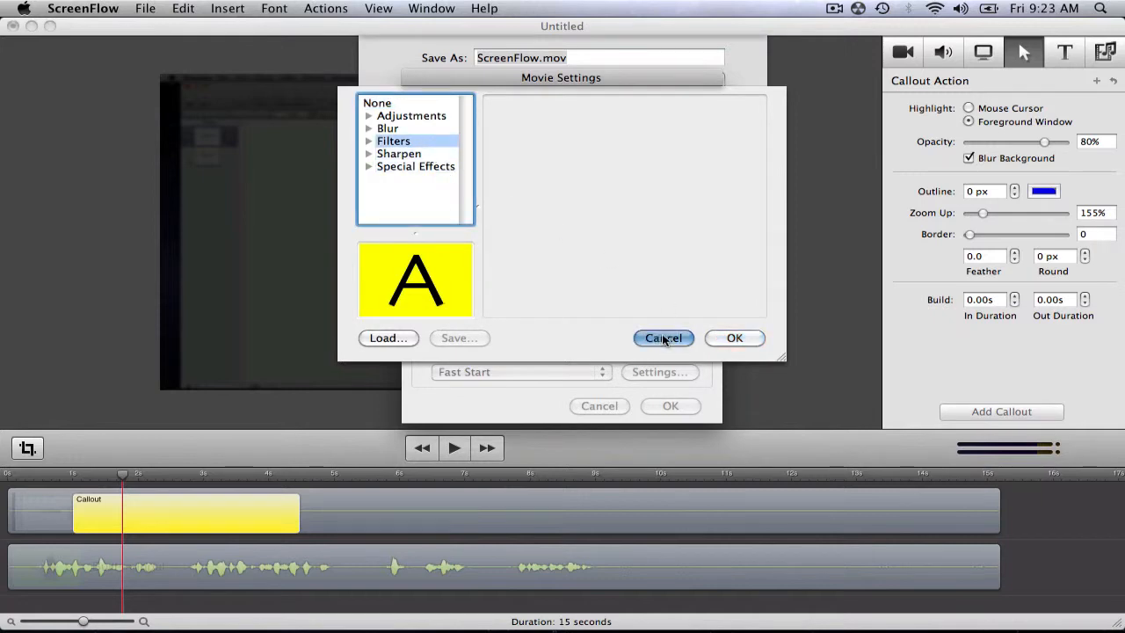
left_click(663, 338)
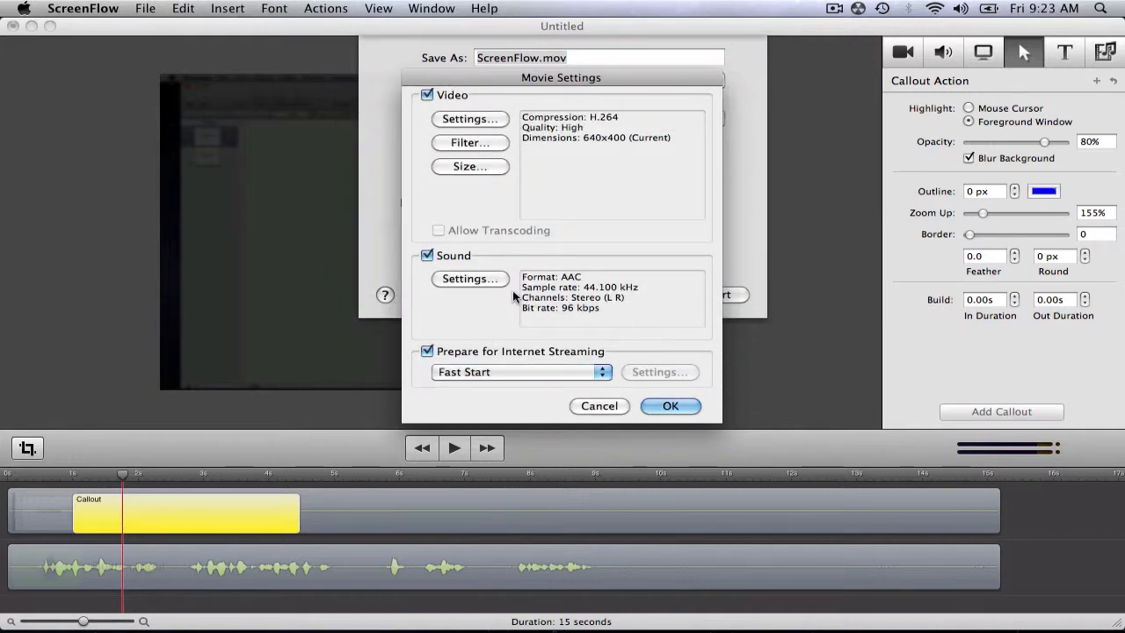